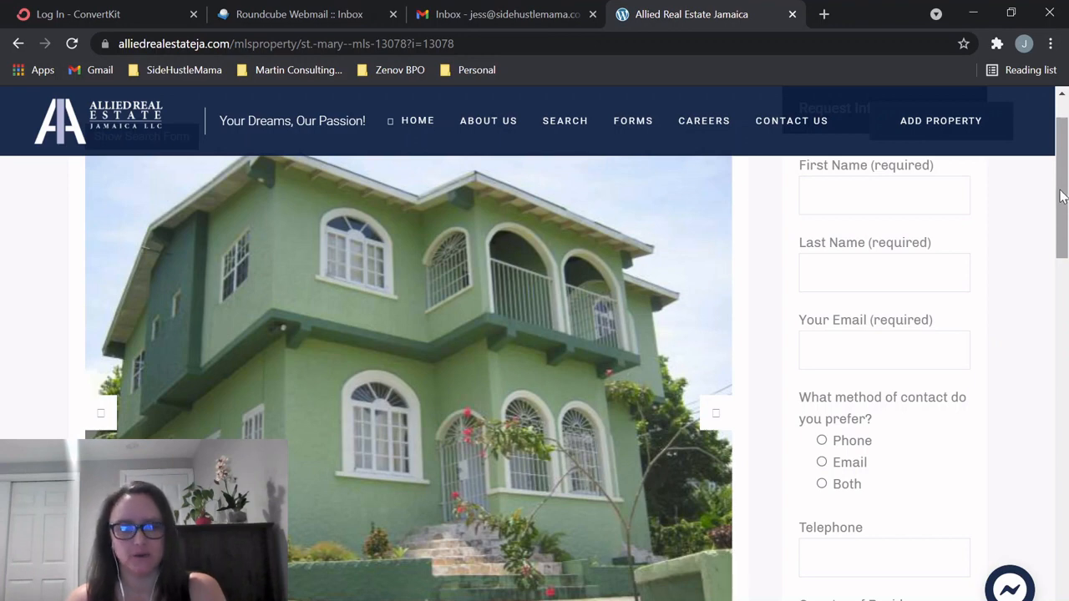
- Scroll the Valley Close listing page while viewing the bedroom, staircase, bathroom and kitchen photos
{"action": "scroll", "scroll_direction": "down", "scroll_amount": 3}
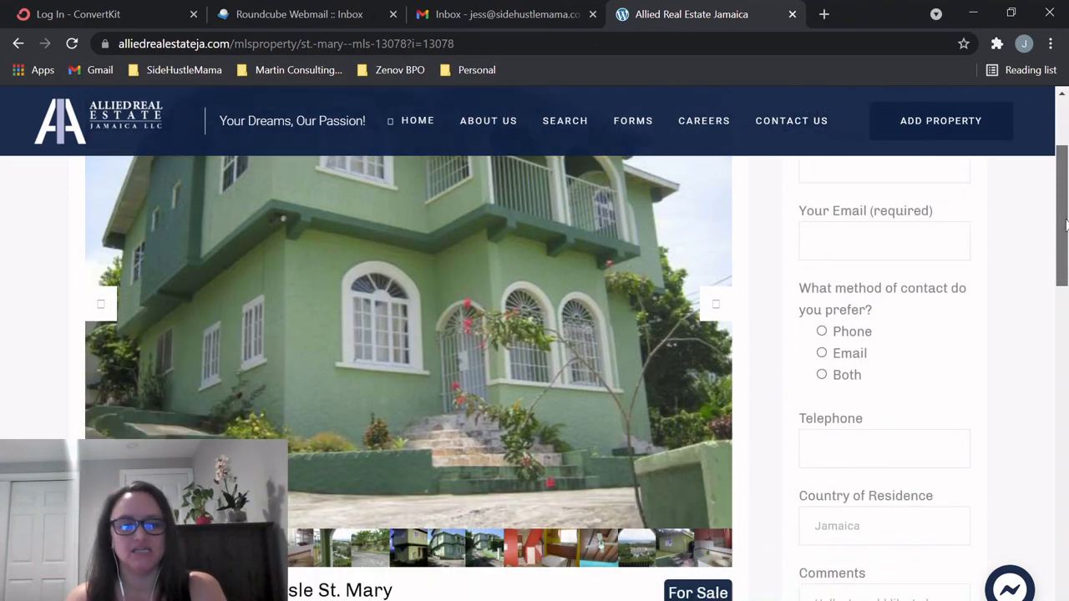
{"action": "scroll", "scroll_direction": "down", "scroll_amount": 3}
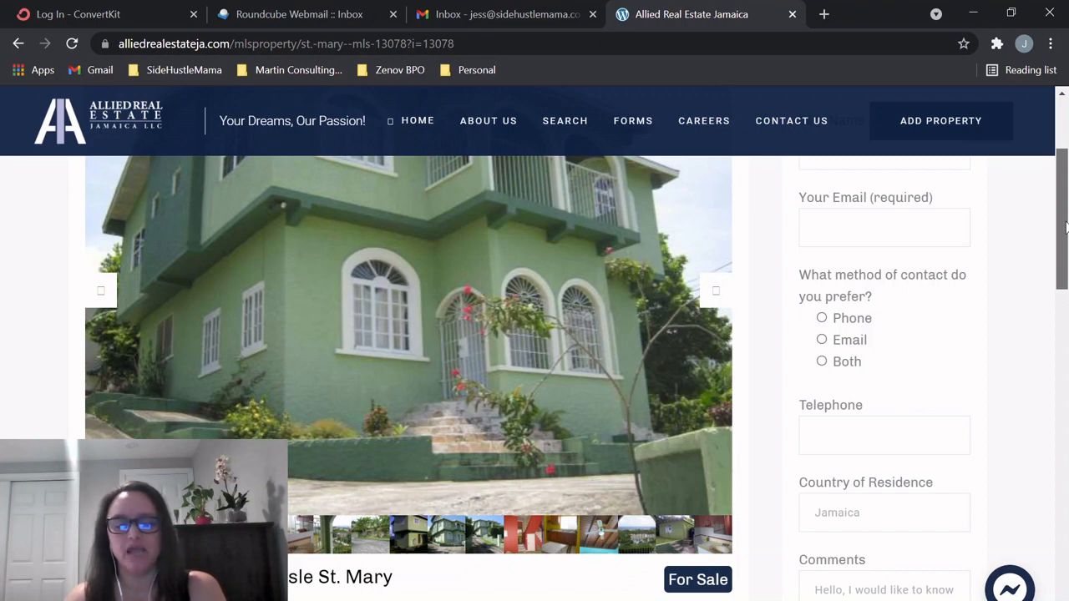
{"action": "scroll", "scroll_direction": "down", "scroll_amount": 3}
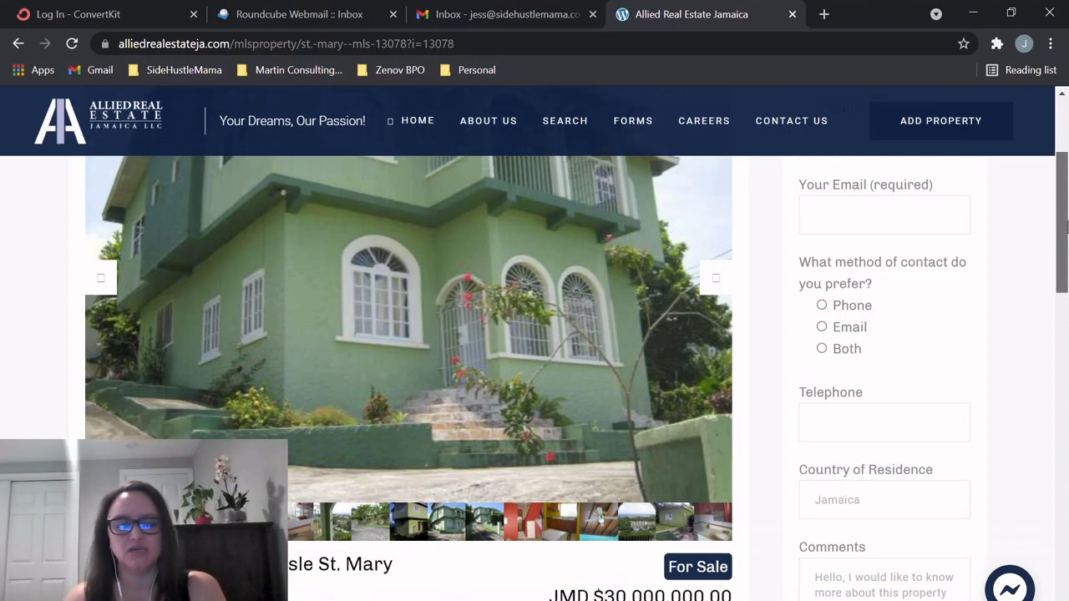
{"action": "scroll", "scroll_direction": "up", "scroll_amount": 3}
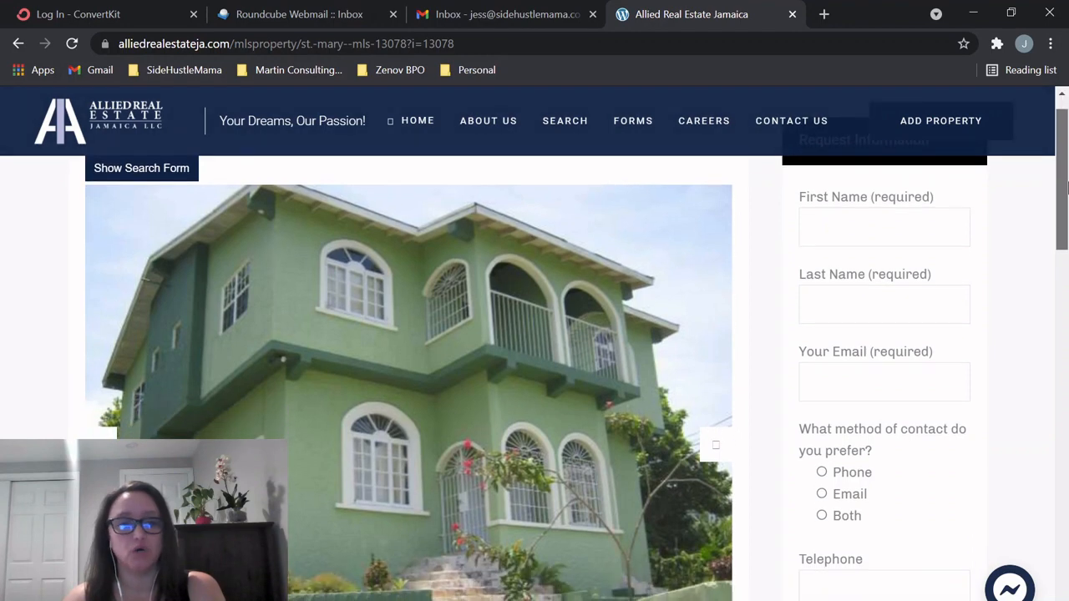
{"action": "scroll", "scroll_direction": "down", "scroll_amount": 3}
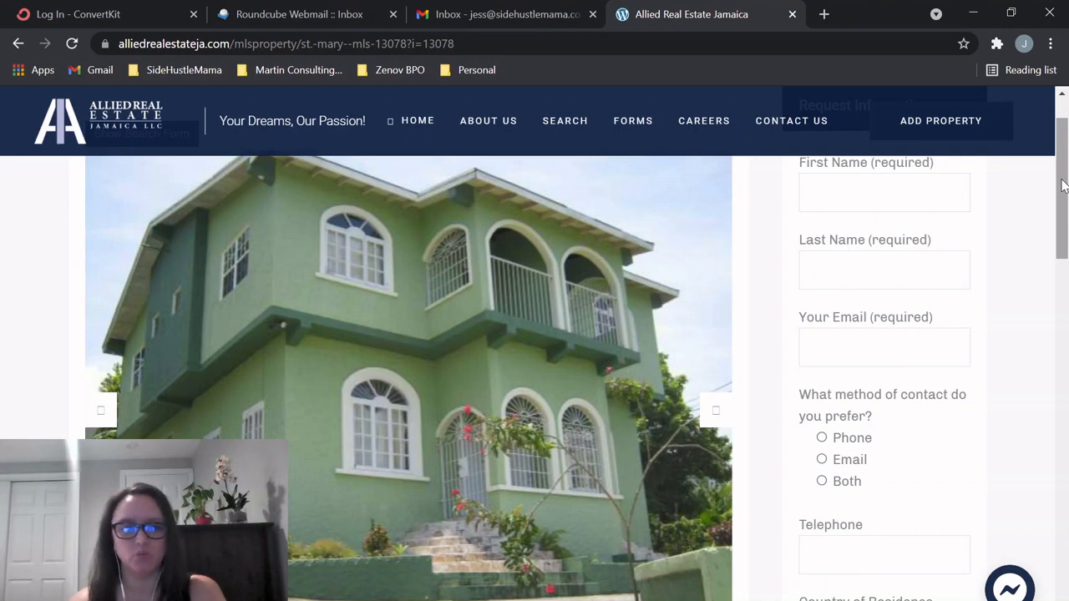
{"action": "scroll", "scroll_direction": "down", "scroll_amount": 3}
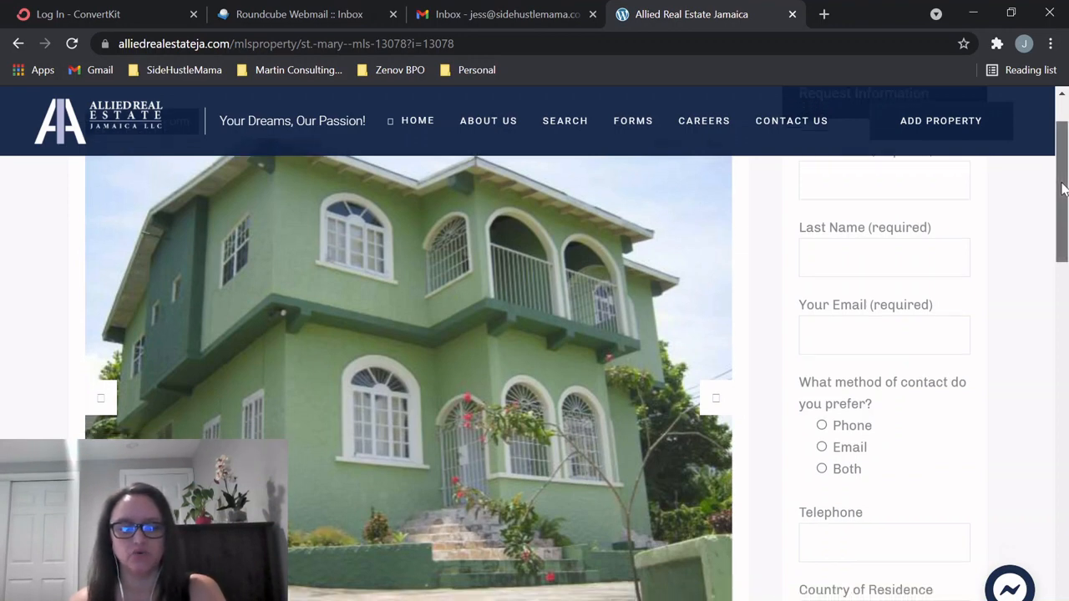
{"action": "scroll", "scroll_direction": "down", "scroll_amount": 3}
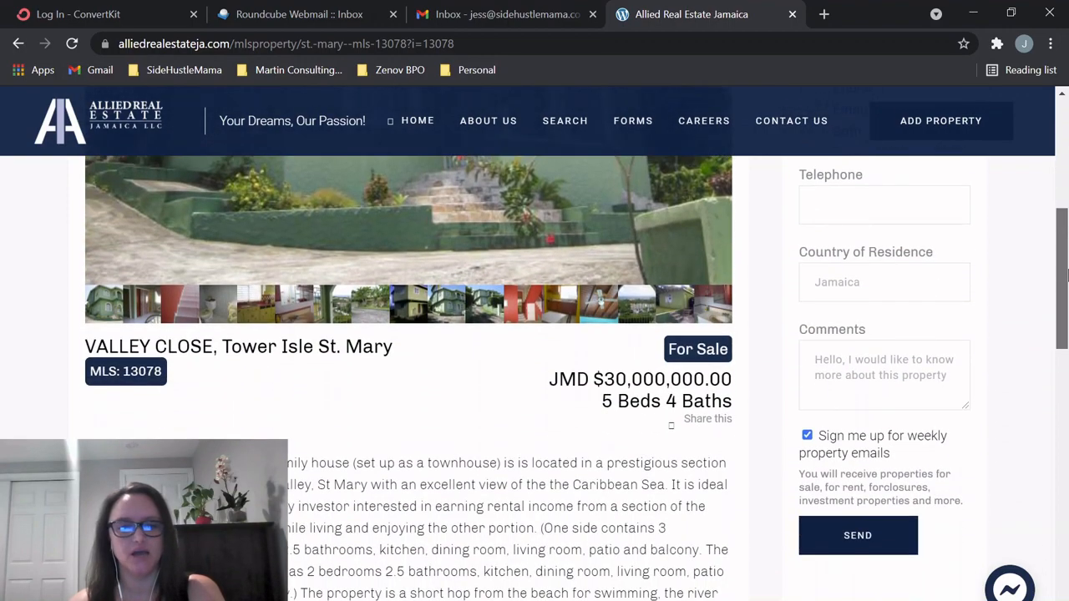
{"action": "scroll", "scroll_direction": "down", "scroll_amount": 3}
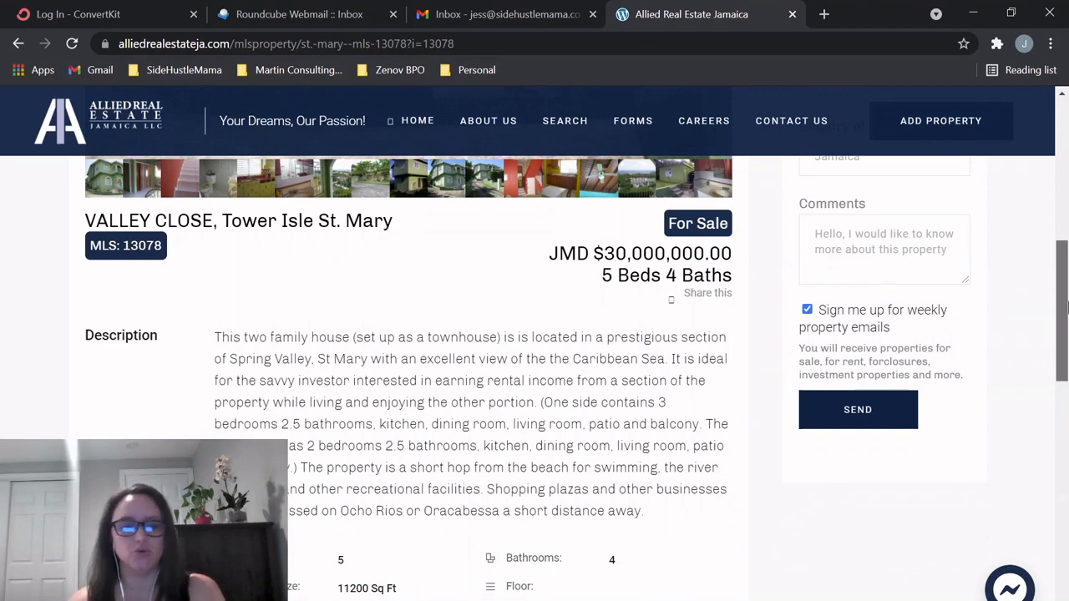
{"action": "scroll", "scroll_direction": "down", "scroll_amount": 3}
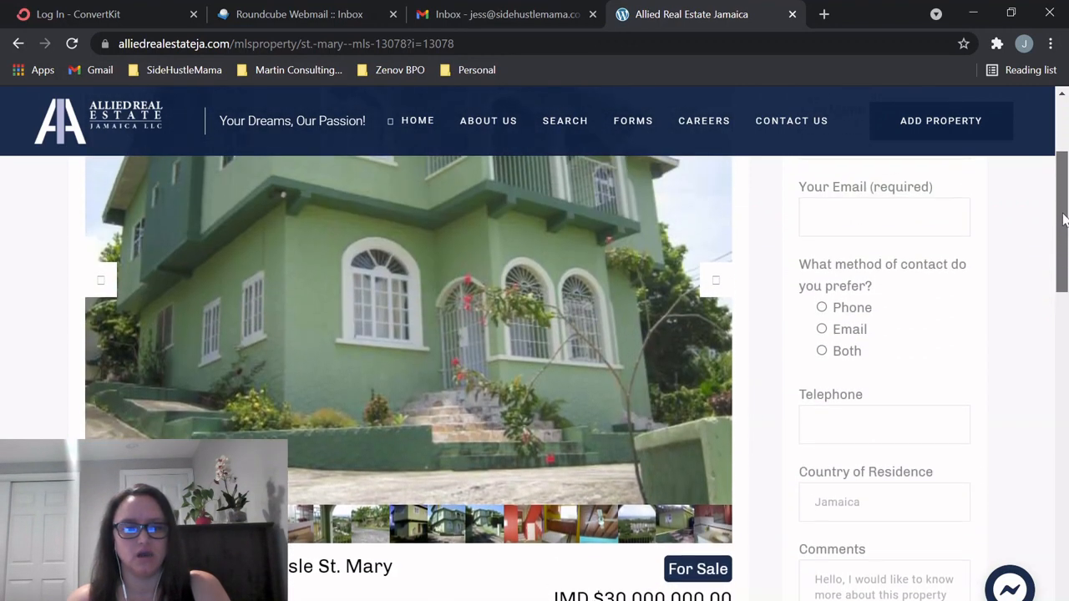
{"action": "scroll", "scroll_direction": "down", "scroll_amount": 3}
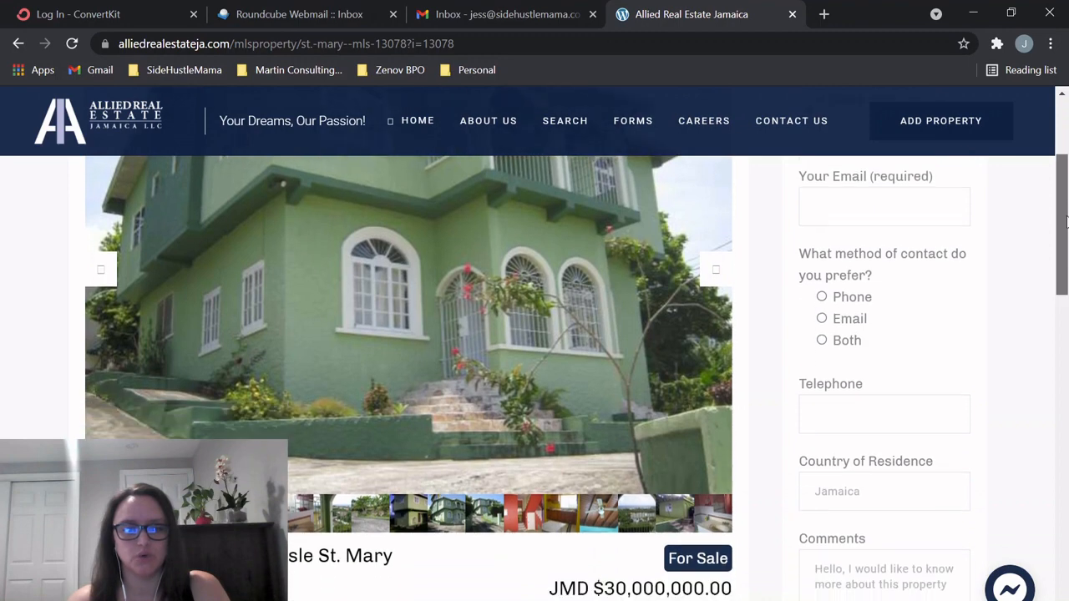
{"action": "scroll", "scroll_direction": "down", "scroll_amount": 3}
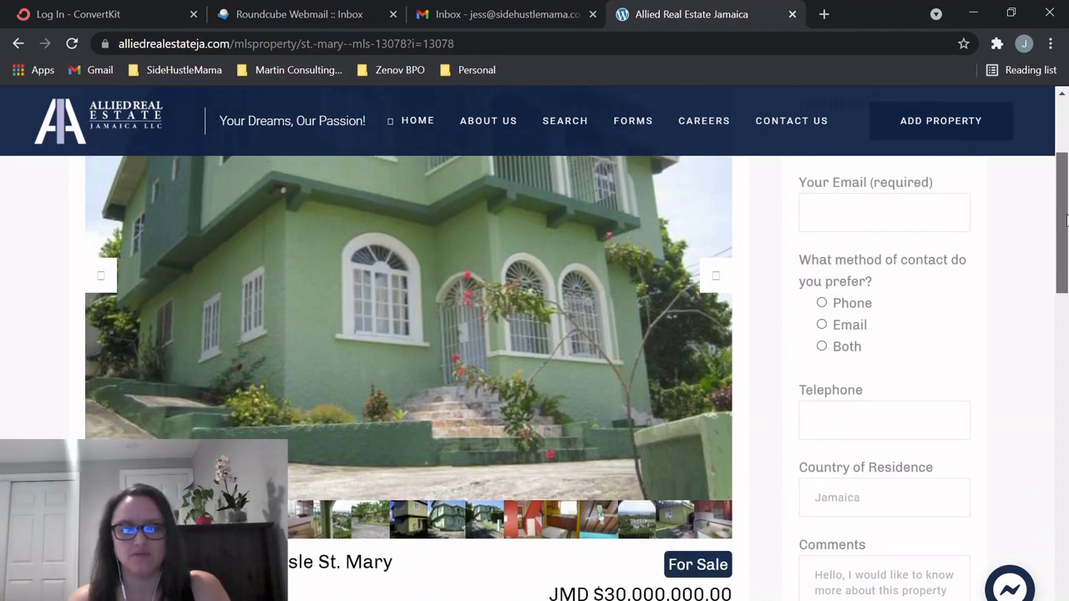
{"action": "scroll", "scroll_direction": "up", "scroll_amount": 3}
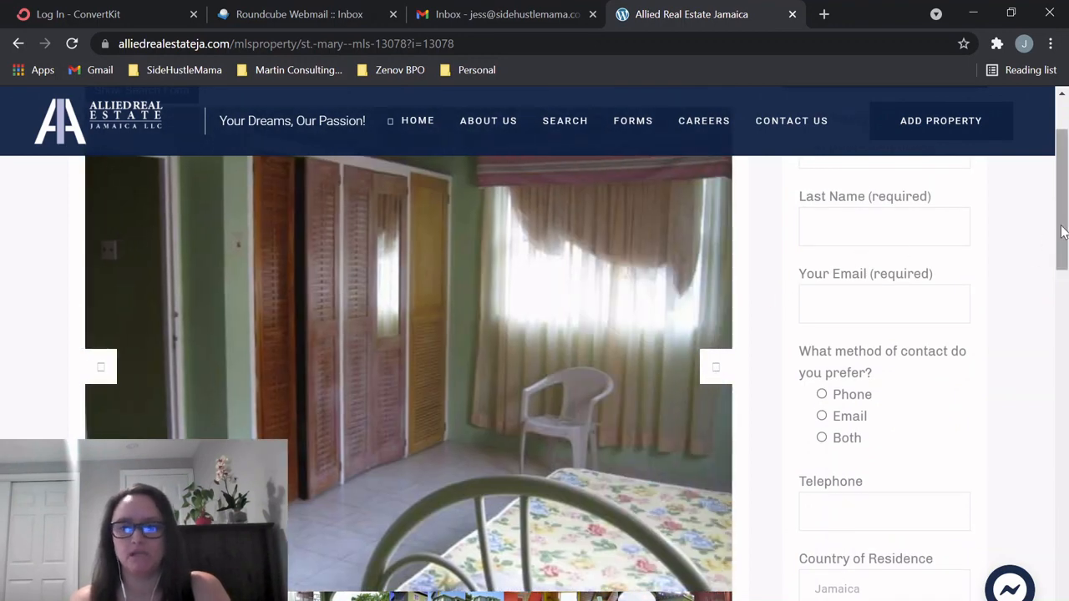
{"action": "scroll", "scroll_direction": "down", "scroll_amount": 3}
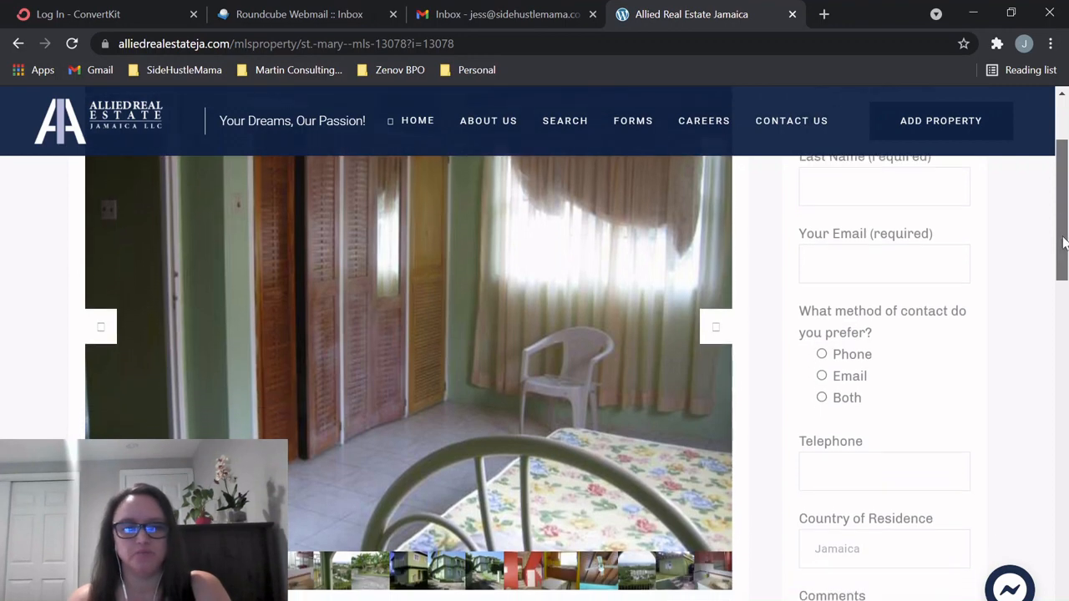
{"action": "scroll", "scroll_direction": "up", "scroll_amount": 3}
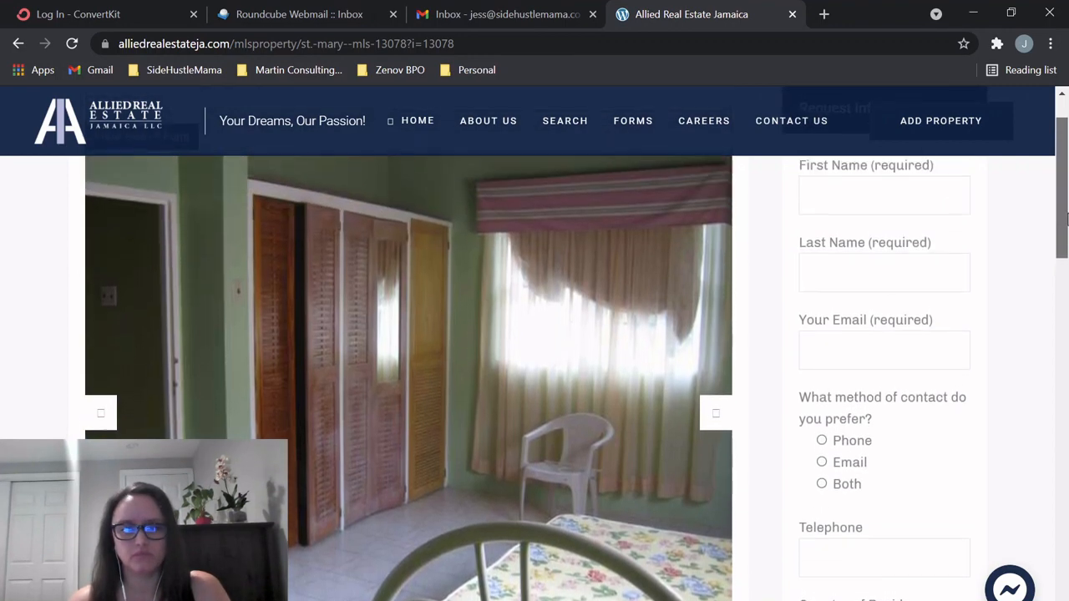
{"action": "scroll", "scroll_direction": "down", "scroll_amount": 3}
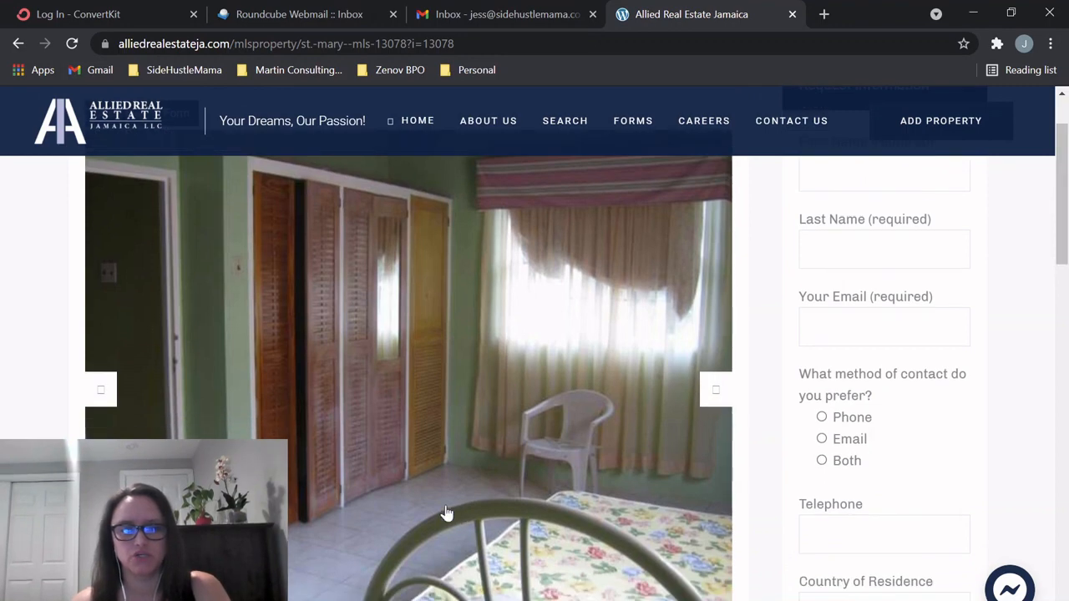
{"action": "mouse_move", "coordinate": [720, 399]}
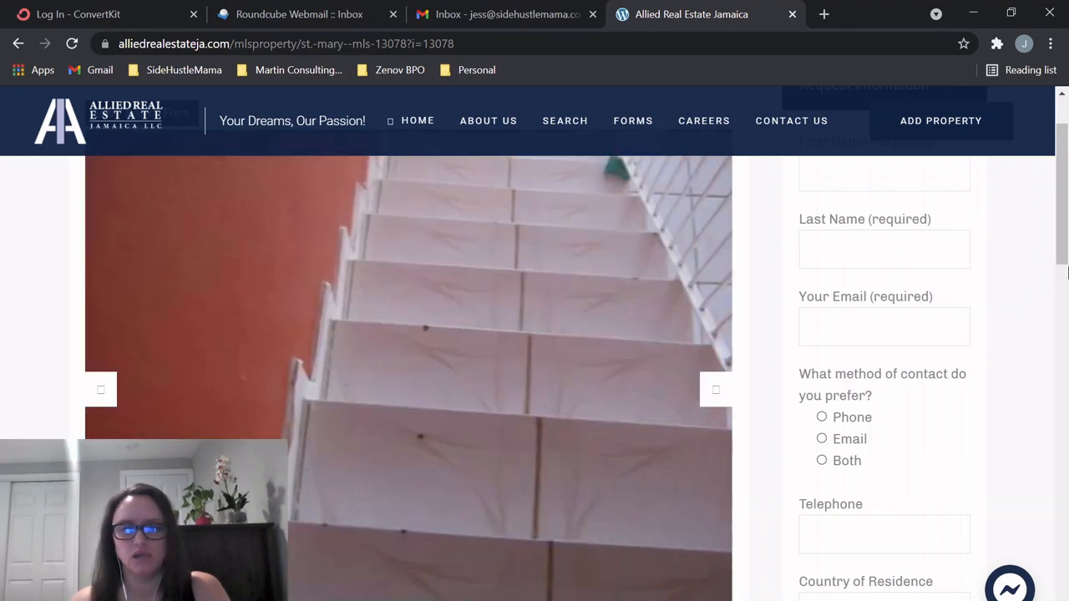
{"action": "scroll", "scroll_direction": "down", "scroll_amount": 3}
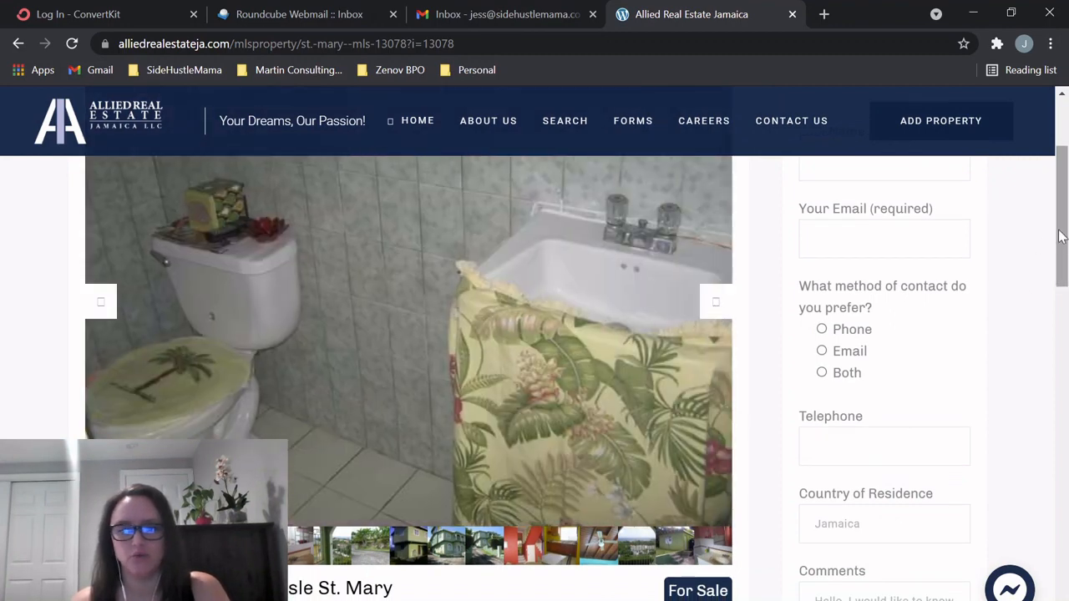
{"action": "scroll", "scroll_direction": "up", "scroll_amount": 3}
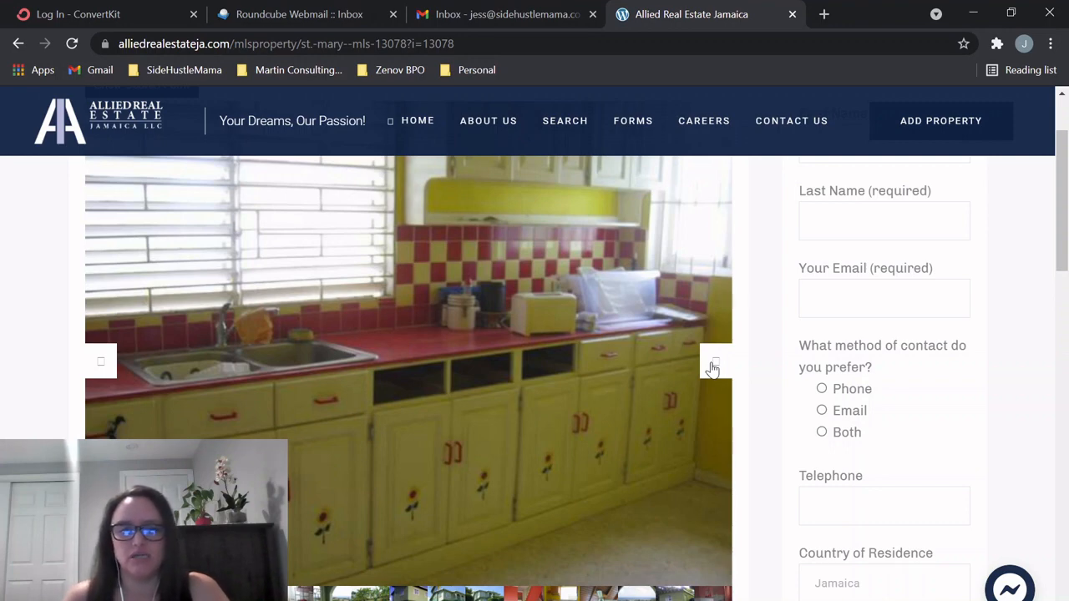
{"action": "mouse_move", "coordinate": [433, 373]}
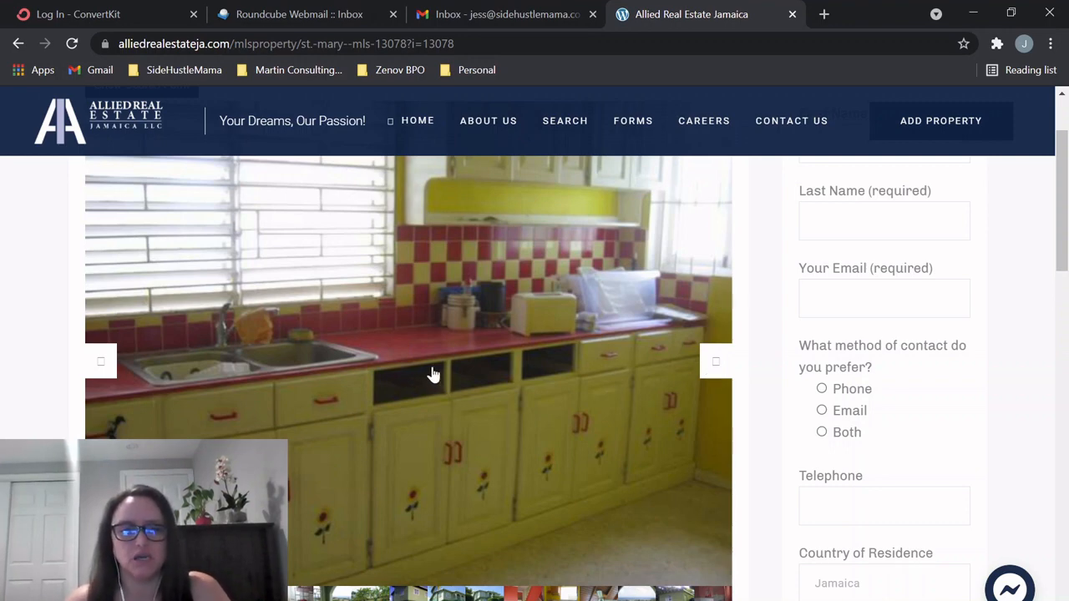
{"action": "mouse_move", "coordinate": [570, 460]}
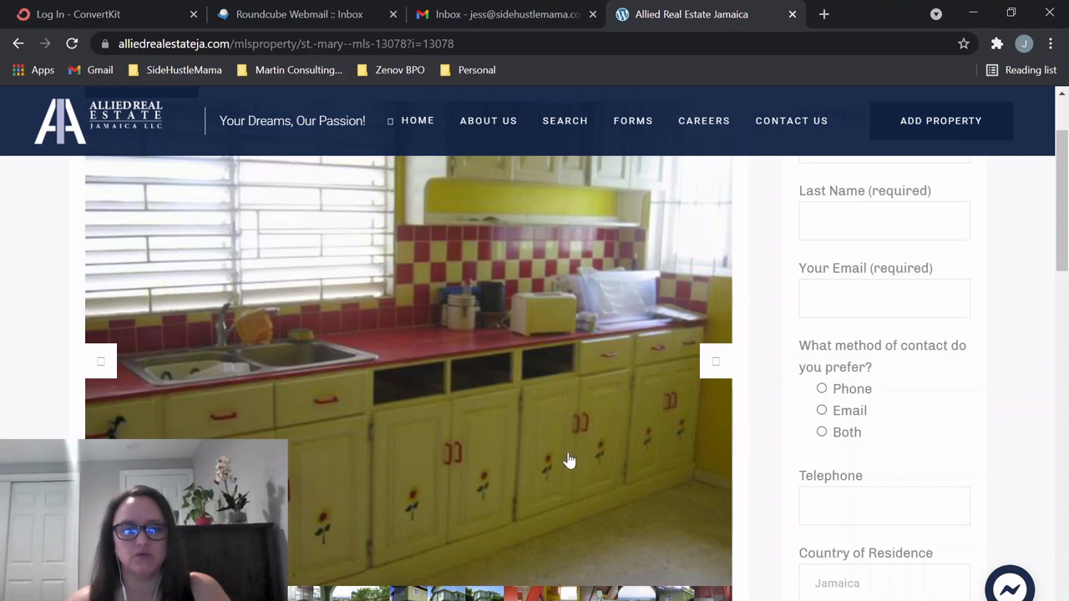
{"action": "mouse_move", "coordinate": [569, 471]}
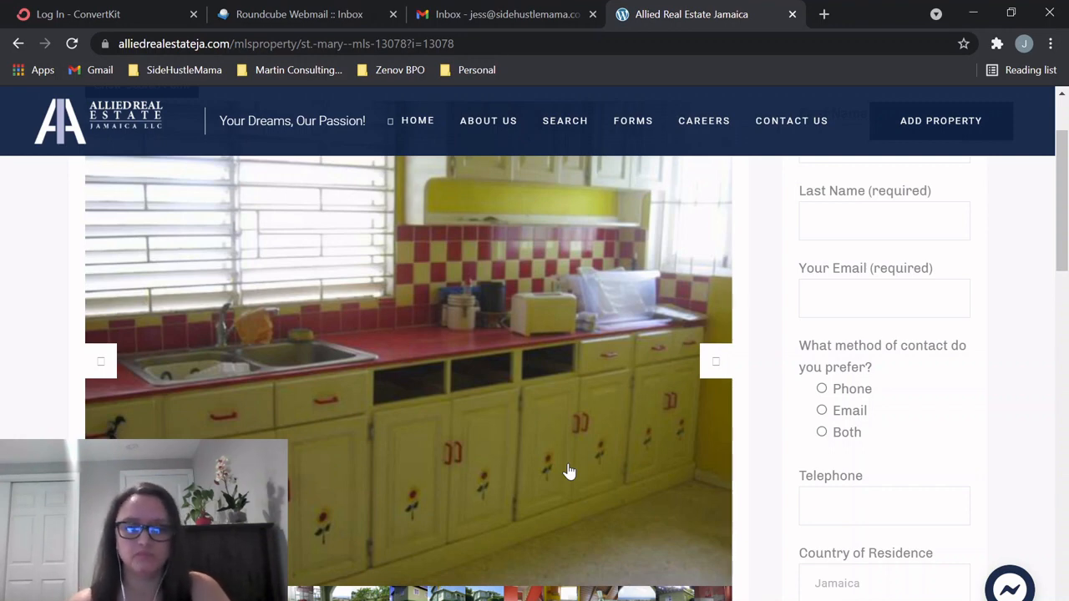
{"action": "mouse_move", "coordinate": [724, 361]}
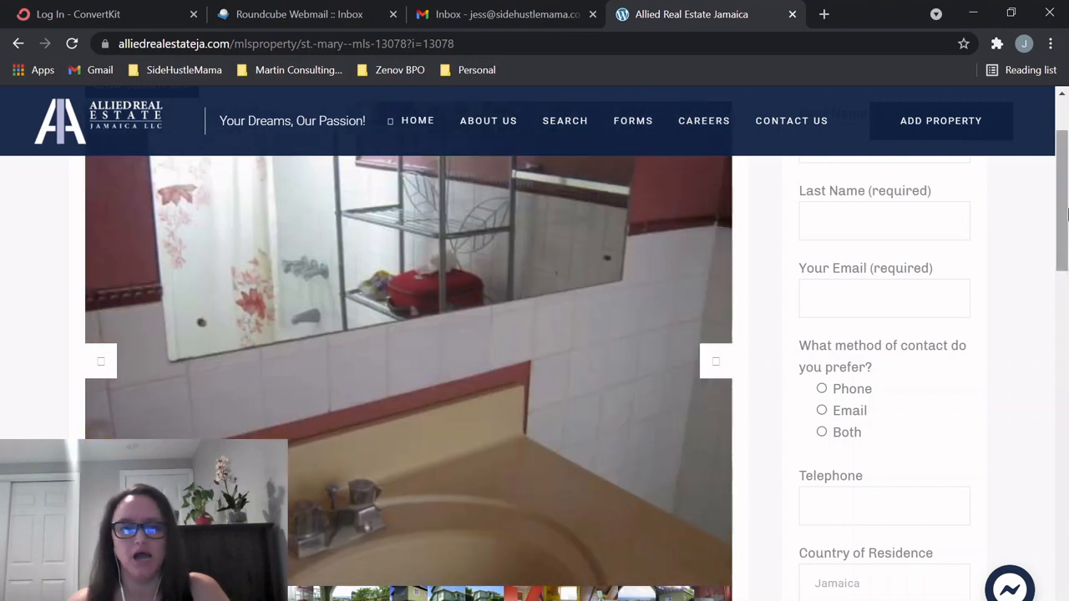
{"action": "scroll", "scroll_direction": "down", "scroll_amount": 3}
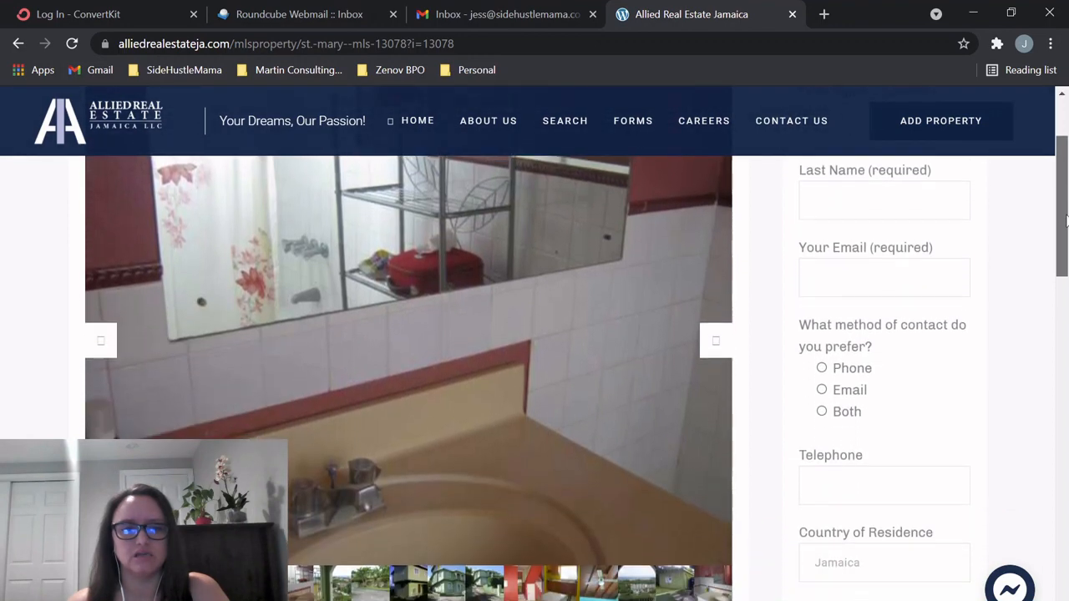
{"action": "scroll", "scroll_direction": "down", "scroll_amount": 3}
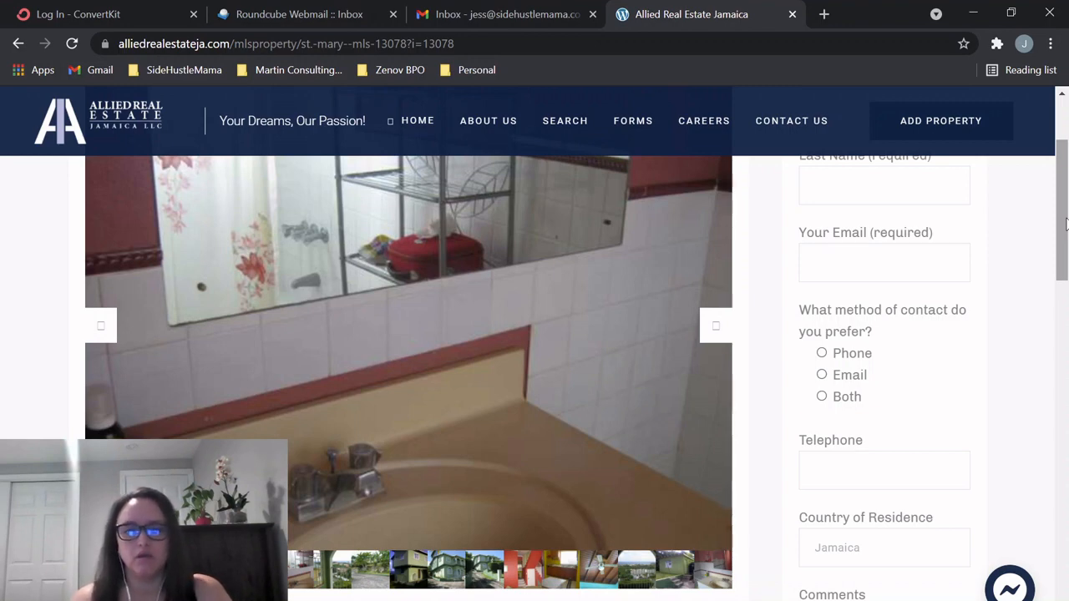
{"action": "mouse_move", "coordinate": [713, 330]}
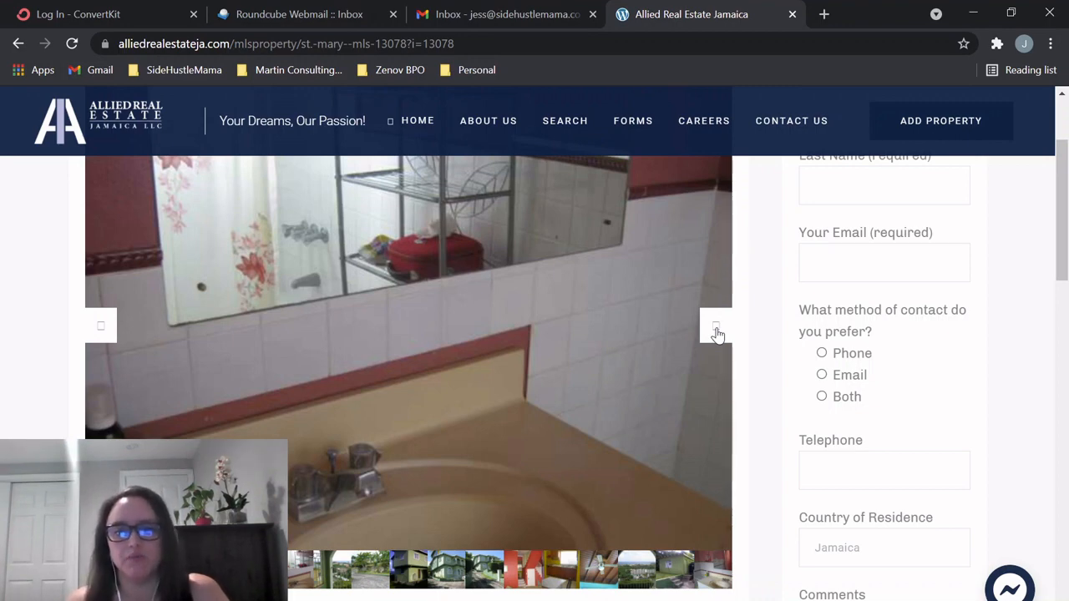
{"action": "mouse_move", "coordinate": [674, 214]}
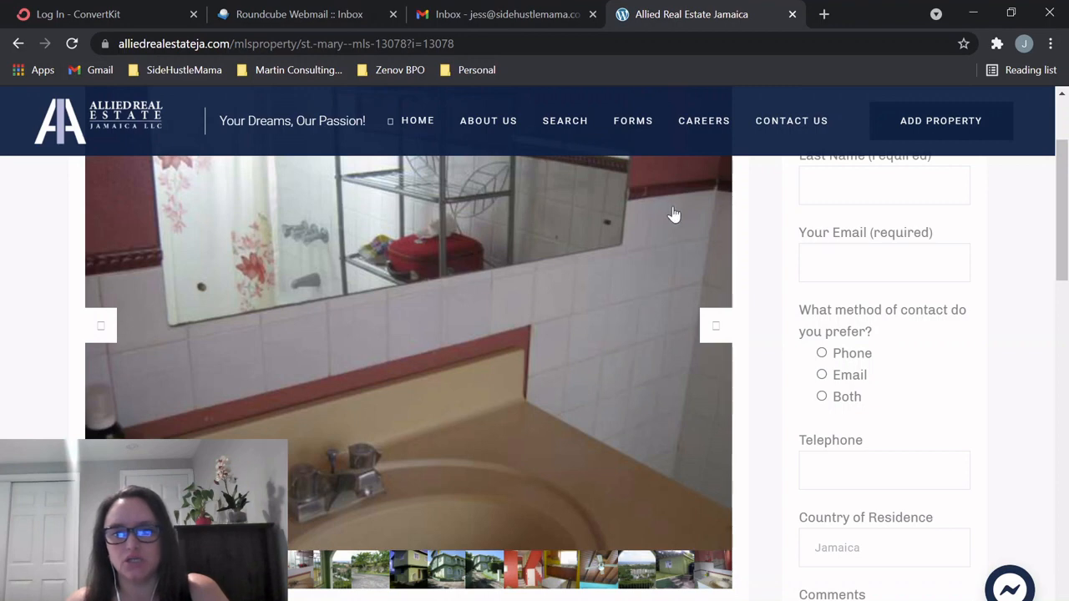
{"action": "mouse_move", "coordinate": [675, 196]}
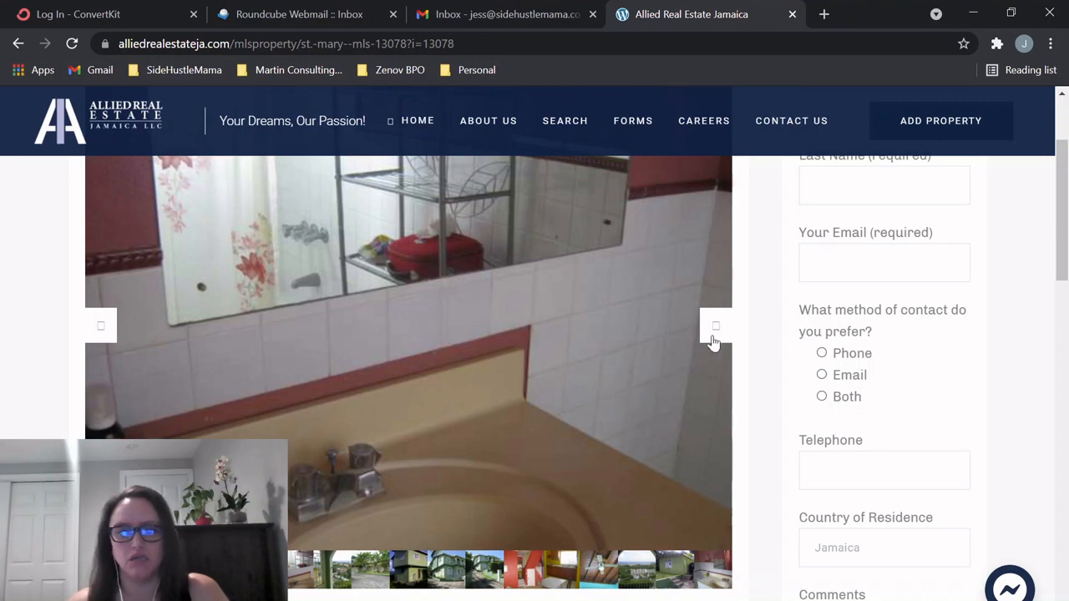
- Advance four photos past the sea view and yard to the green house's driveway view
{"action": "left_click", "coordinate": [714, 326]}
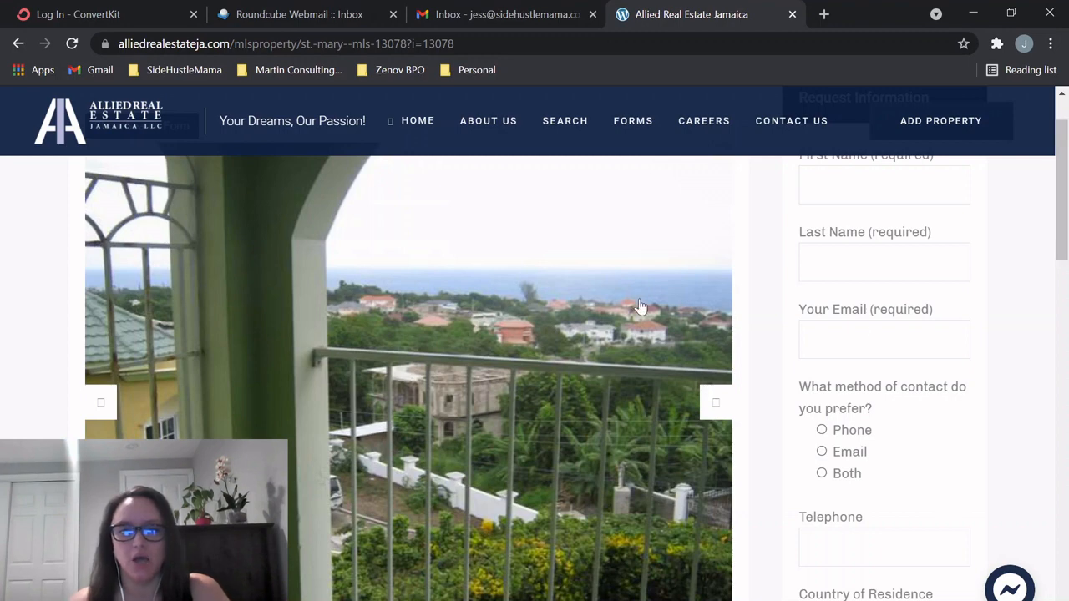
{"action": "mouse_move", "coordinate": [659, 290]}
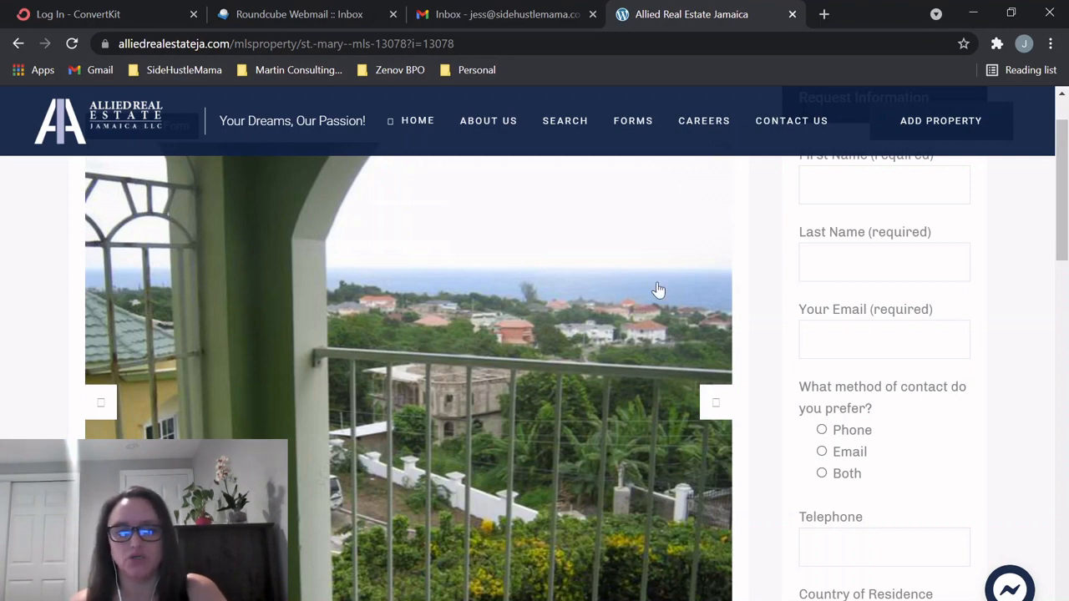
{"action": "mouse_move", "coordinate": [724, 415]}
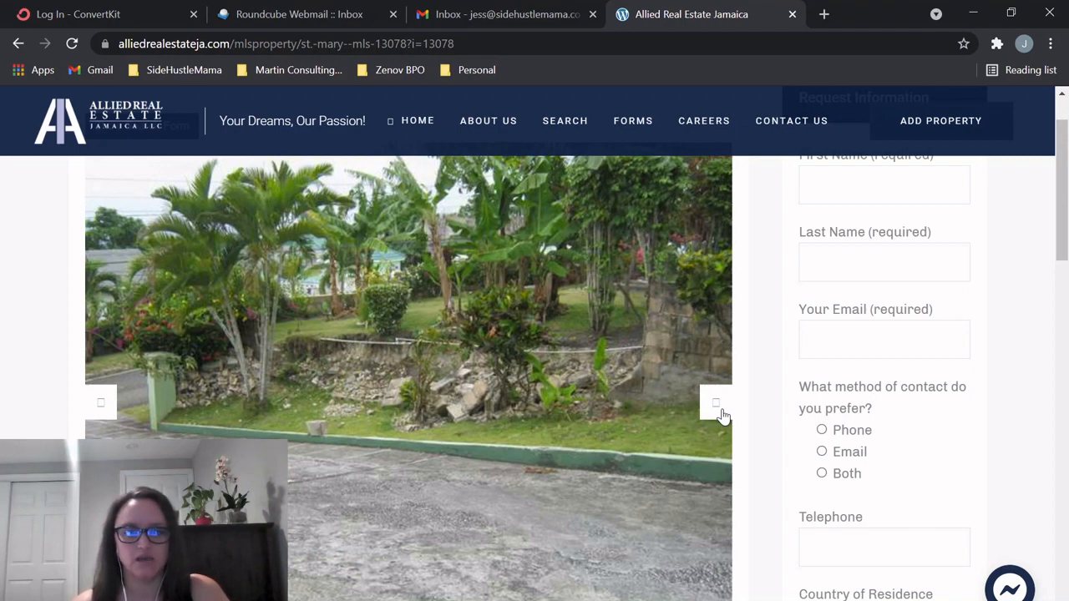
{"action": "left_click", "coordinate": [715, 403]}
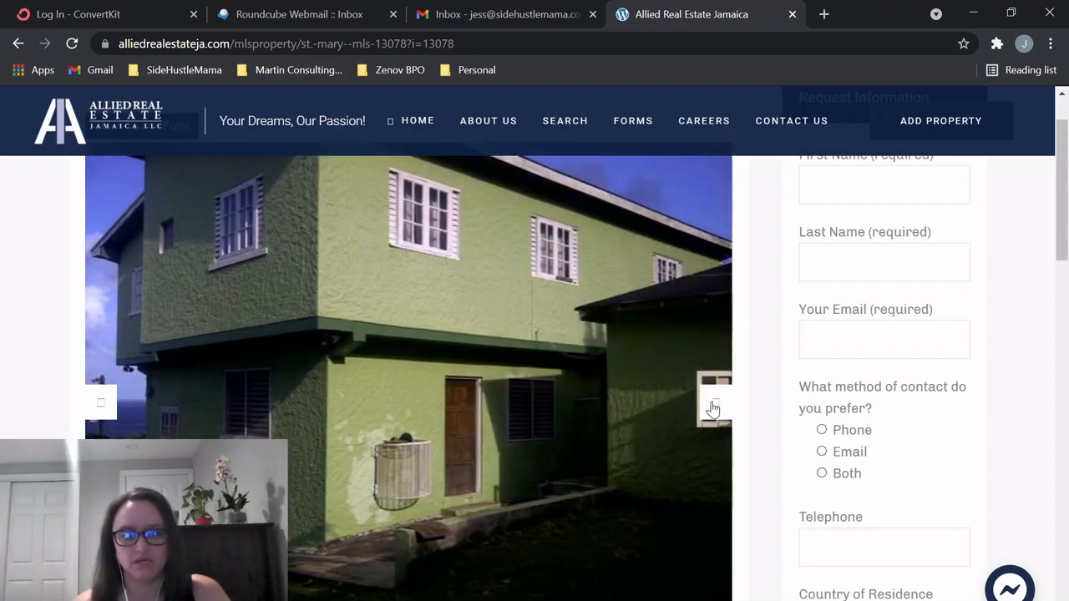
{"action": "mouse_move", "coordinate": [370, 531]}
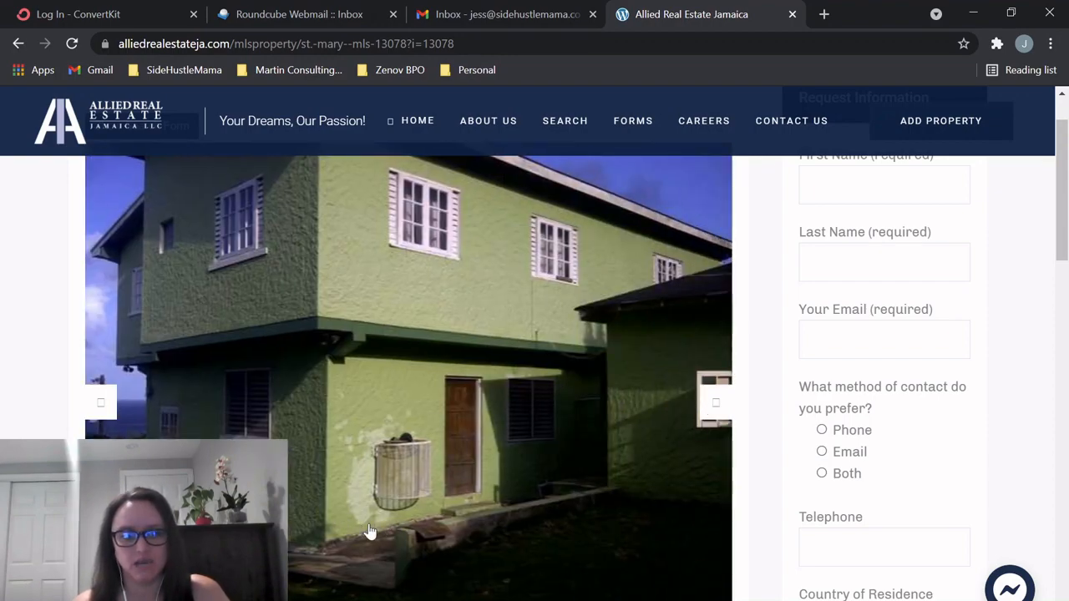
{"action": "mouse_move", "coordinate": [365, 524]}
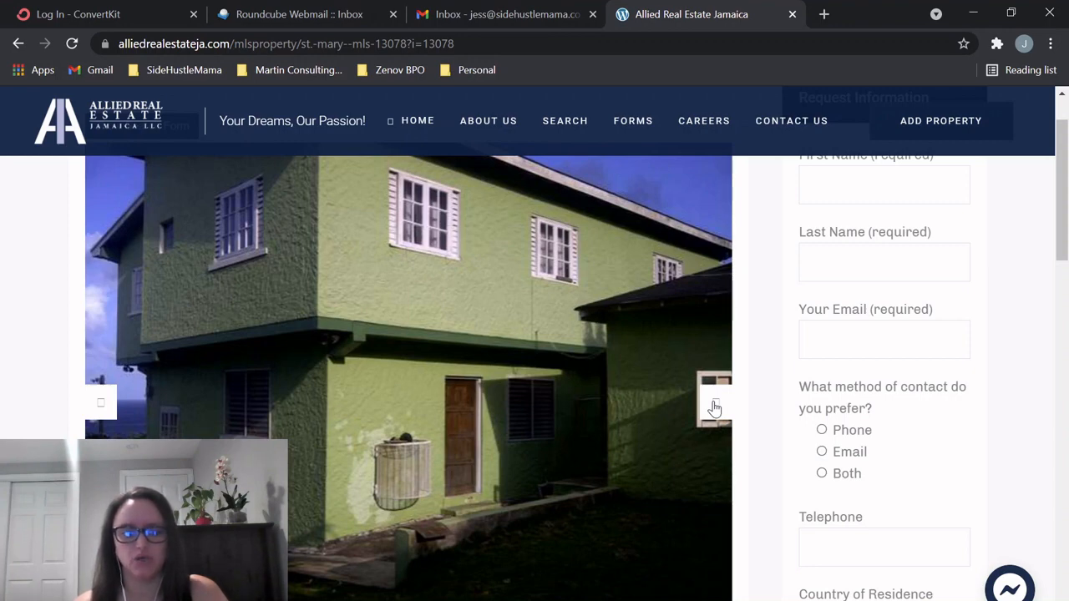
{"action": "left_click", "coordinate": [715, 405]}
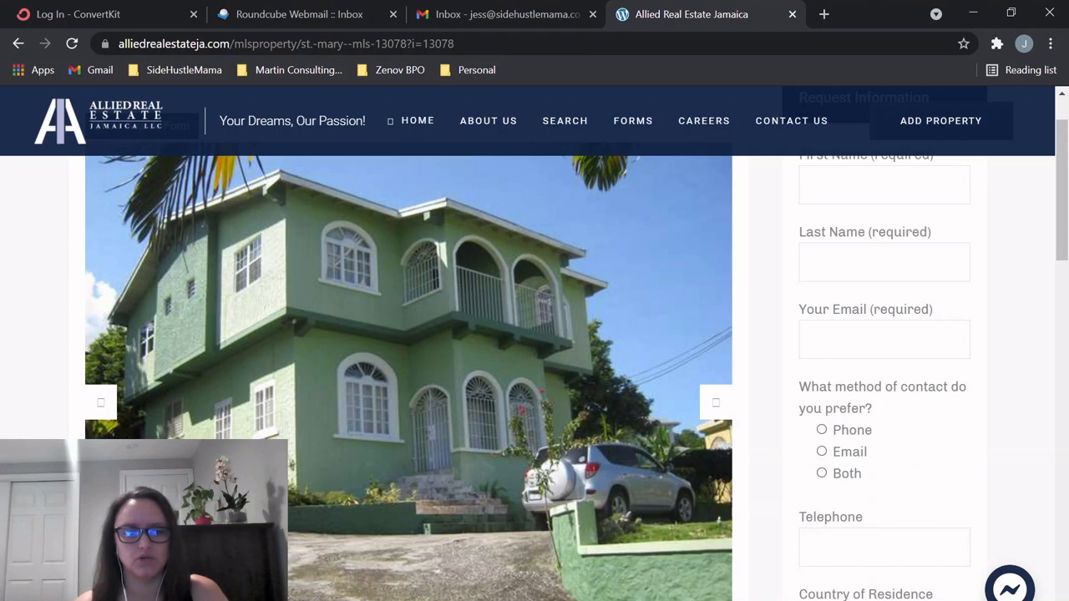
{"action": "mouse_move", "coordinate": [451, 567]}
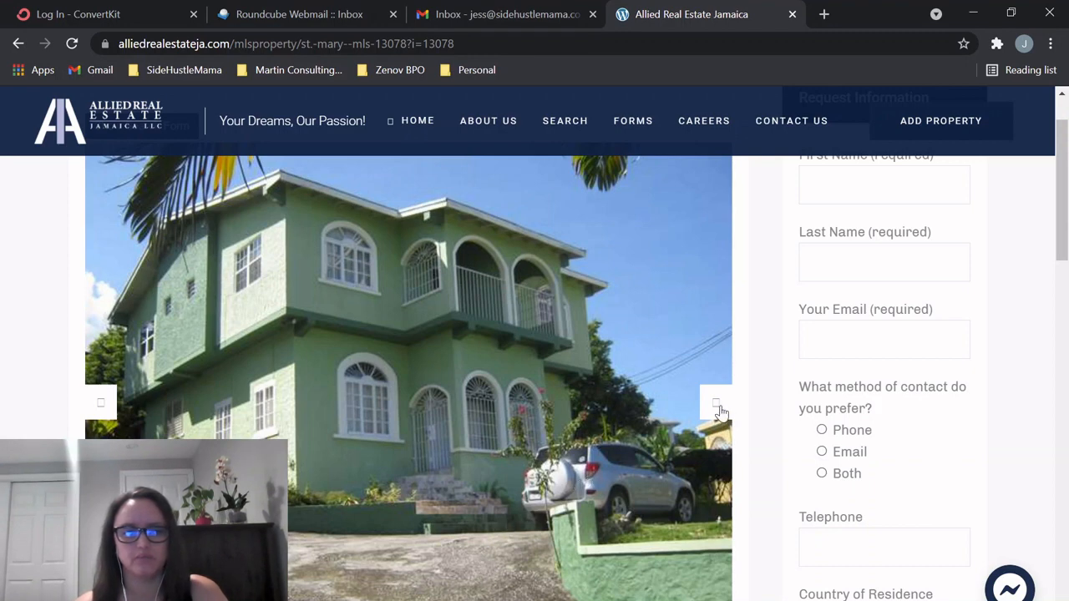
{"action": "left_click", "coordinate": [714, 405]}
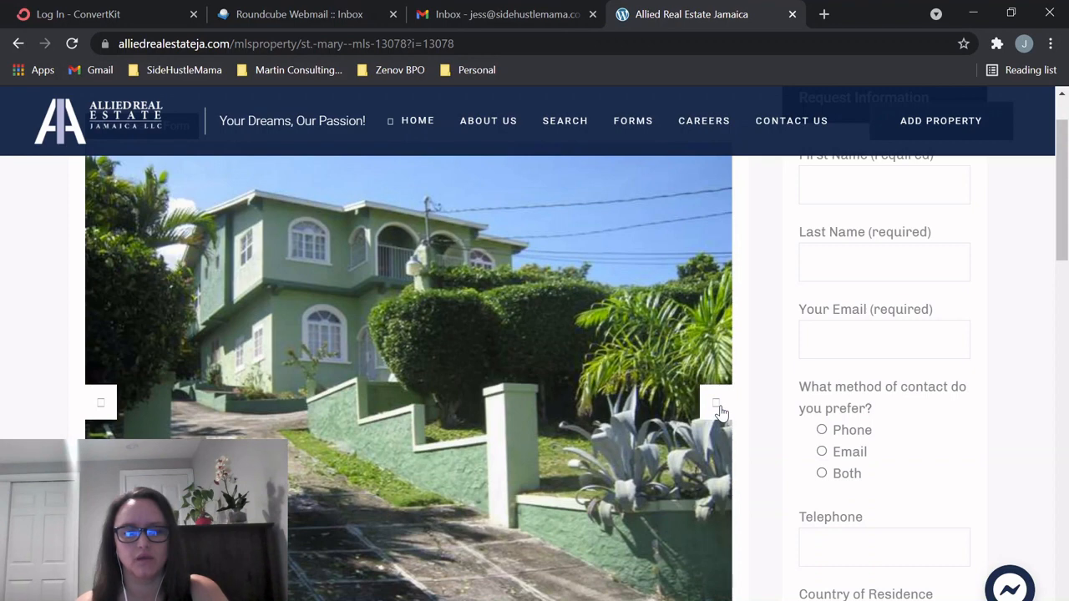
{"action": "mouse_move", "coordinate": [570, 497]}
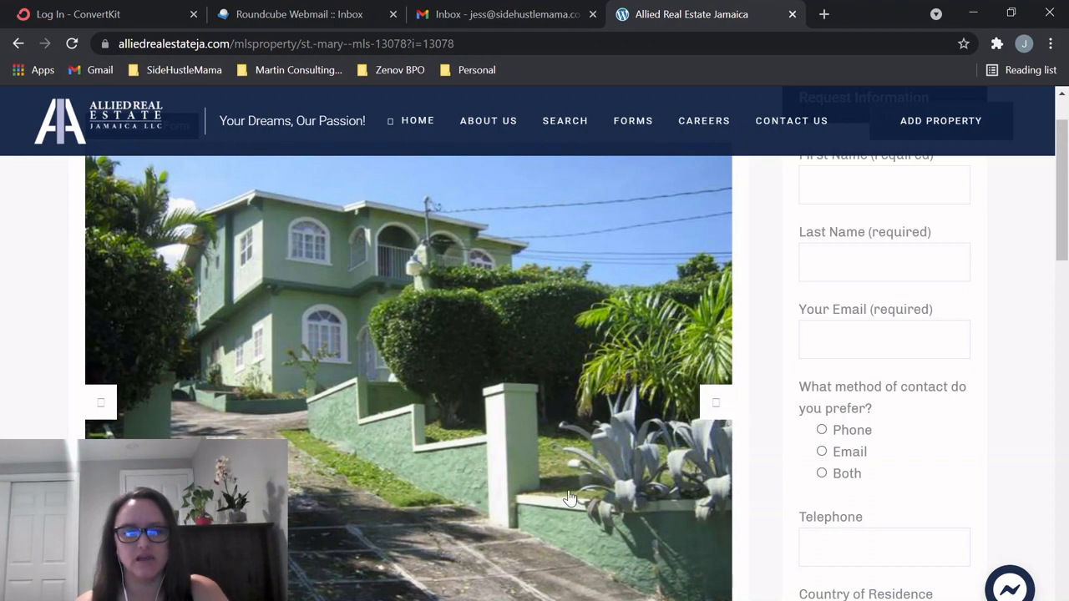
{"action": "mouse_move", "coordinate": [706, 425]}
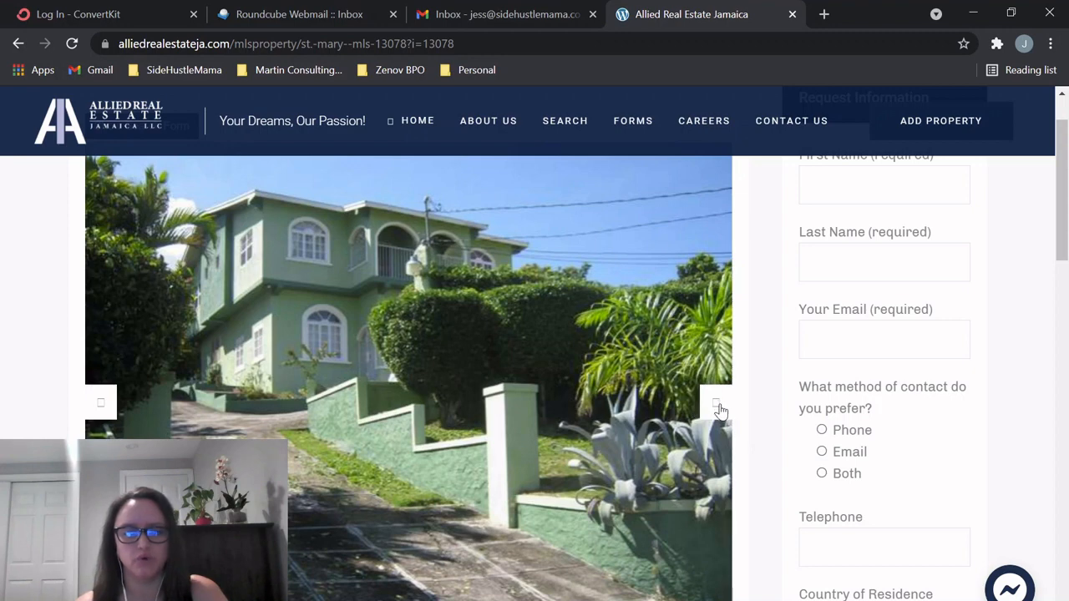
- Show the red-walled staircase photo, then scroll the page down slightly
{"action": "left_click", "coordinate": [718, 409]}
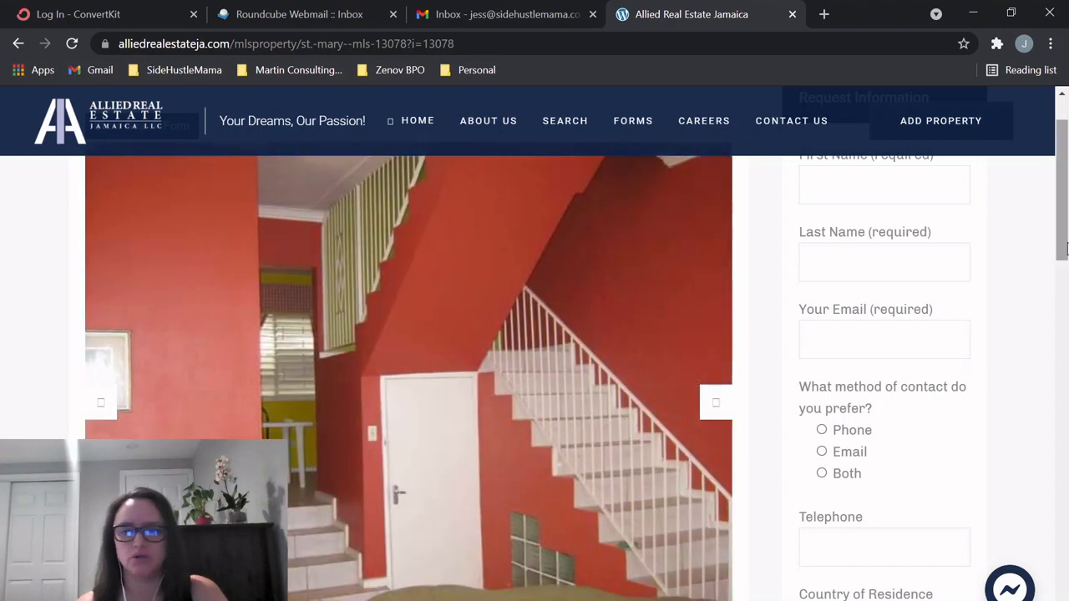
{"action": "scroll", "scroll_direction": "down", "scroll_amount": 3}
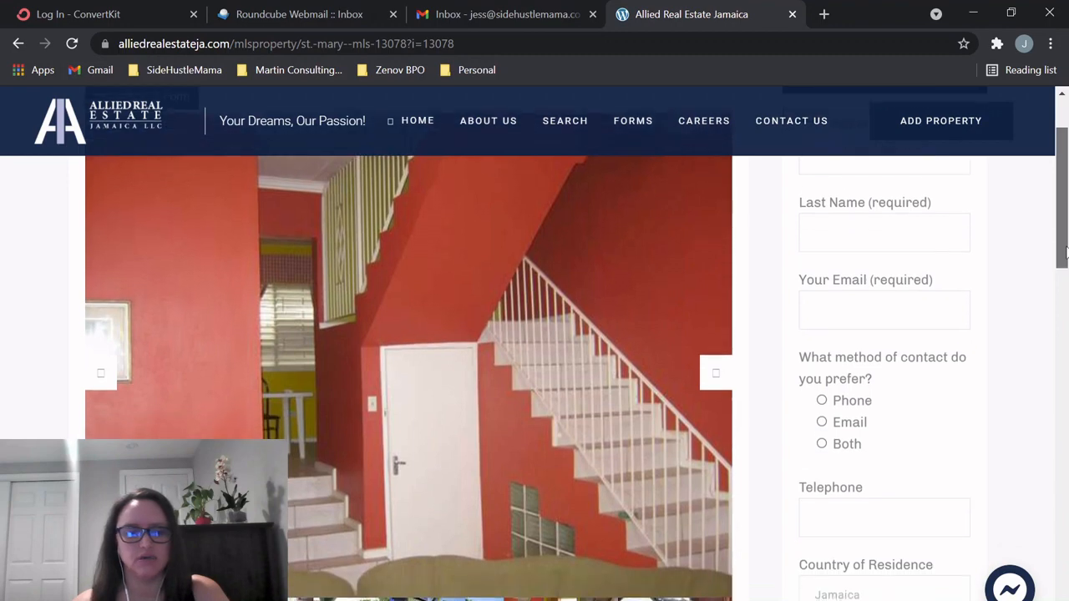
{"action": "scroll", "scroll_direction": "down", "scroll_amount": 3}
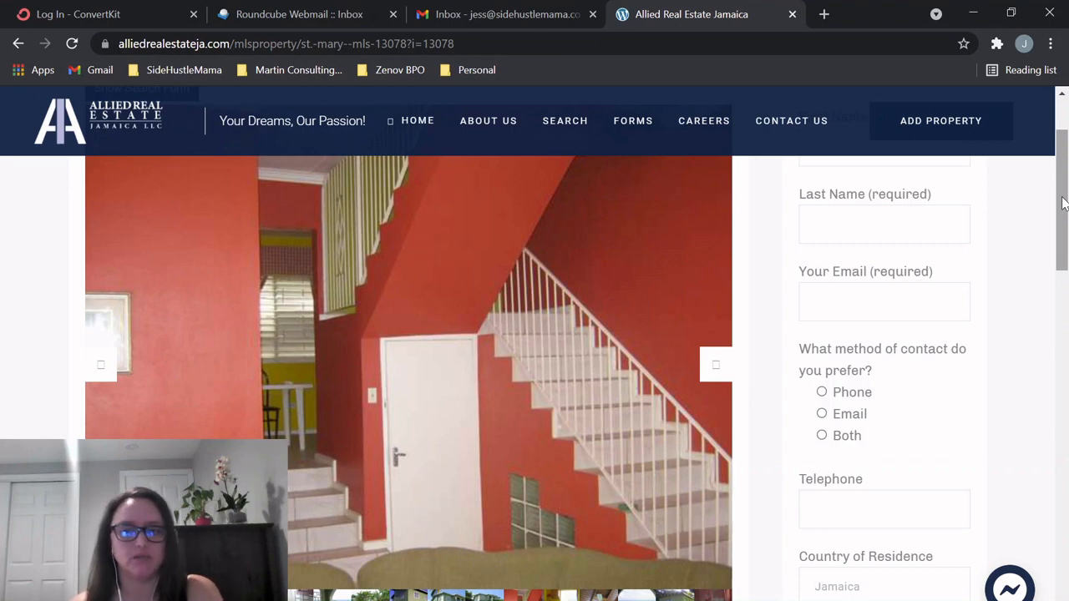
{"action": "mouse_move", "coordinate": [818, 329]}
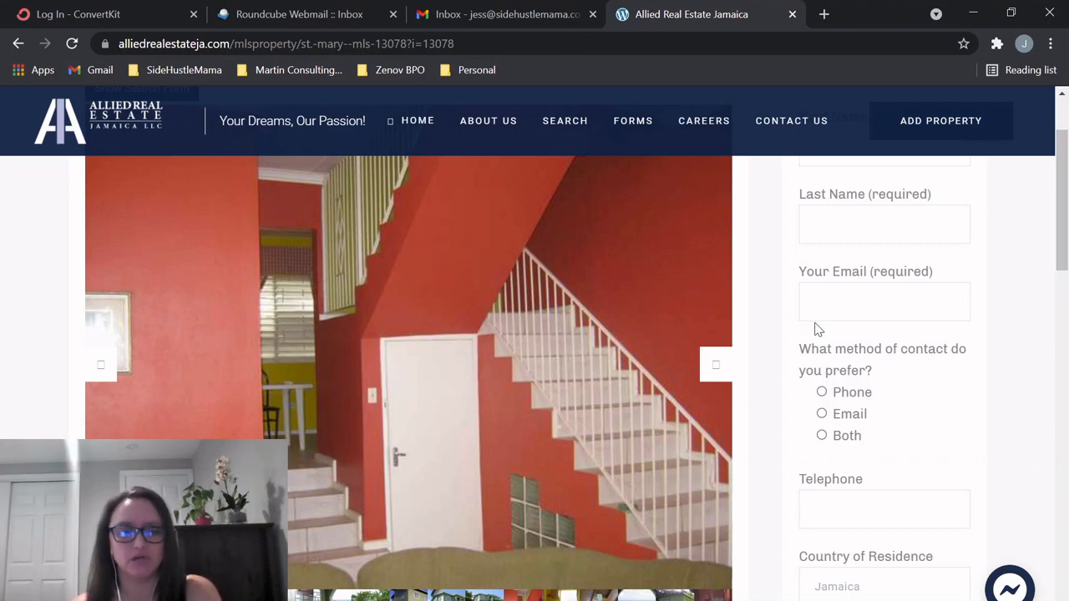
{"action": "left_click", "coordinate": [715, 366]}
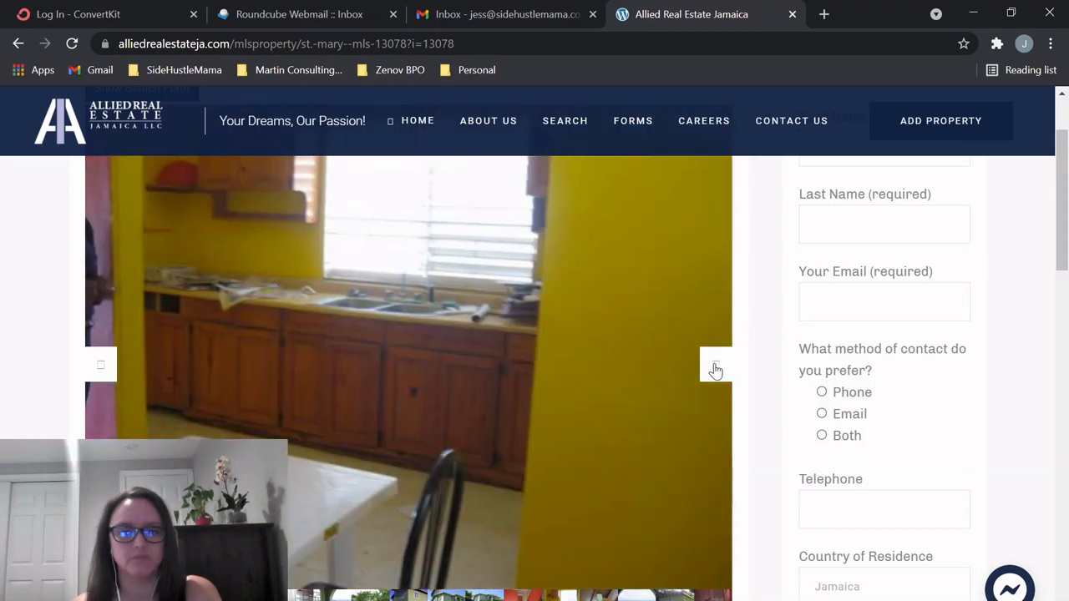
{"action": "mouse_move", "coordinate": [241, 360]}
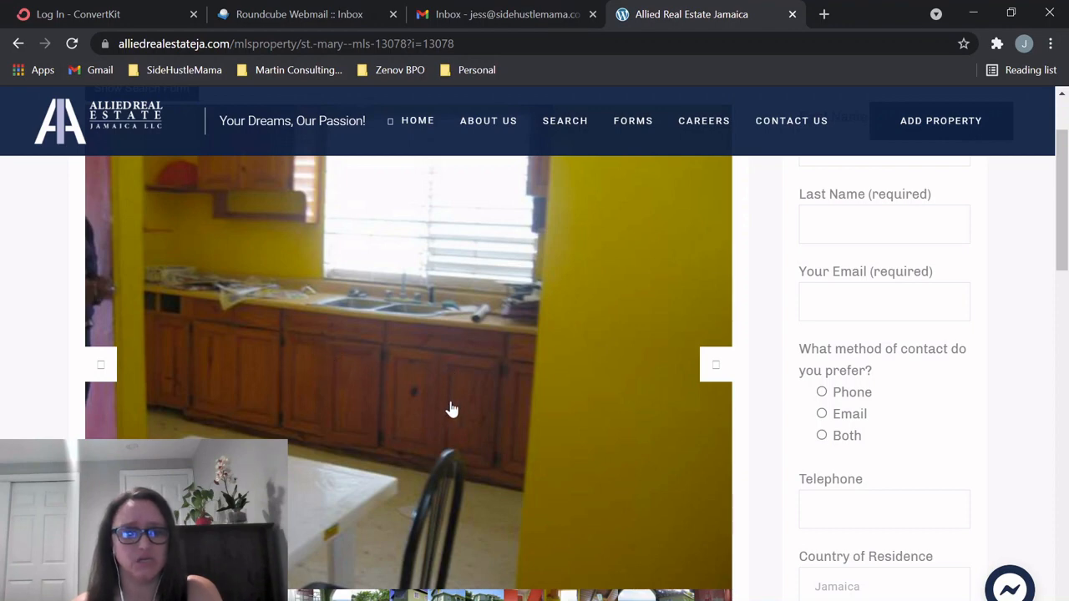
{"action": "mouse_move", "coordinate": [179, 390]}
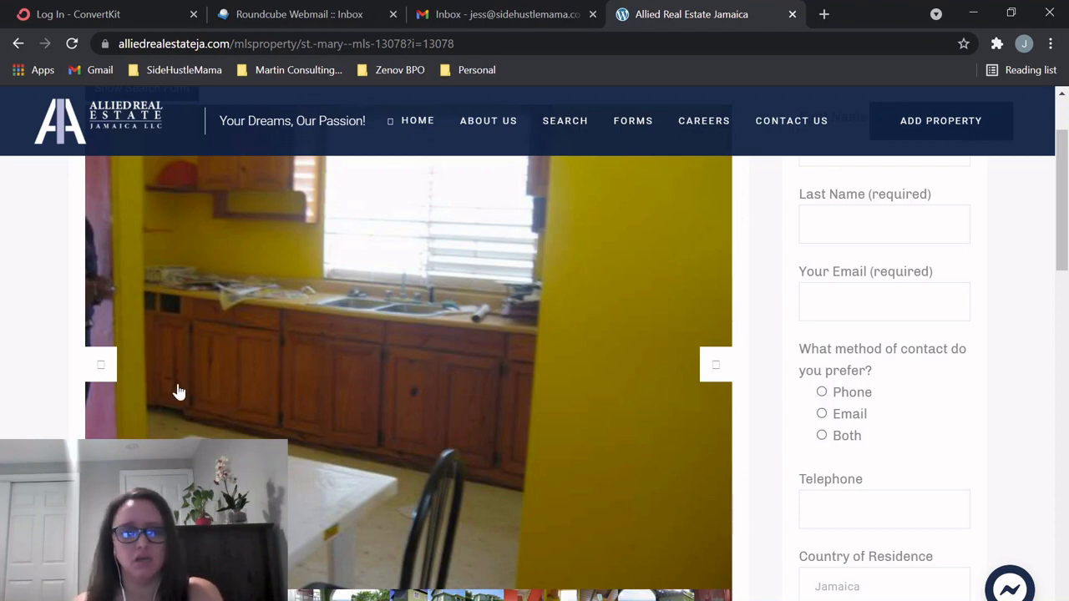
{"action": "mouse_move", "coordinate": [186, 338]}
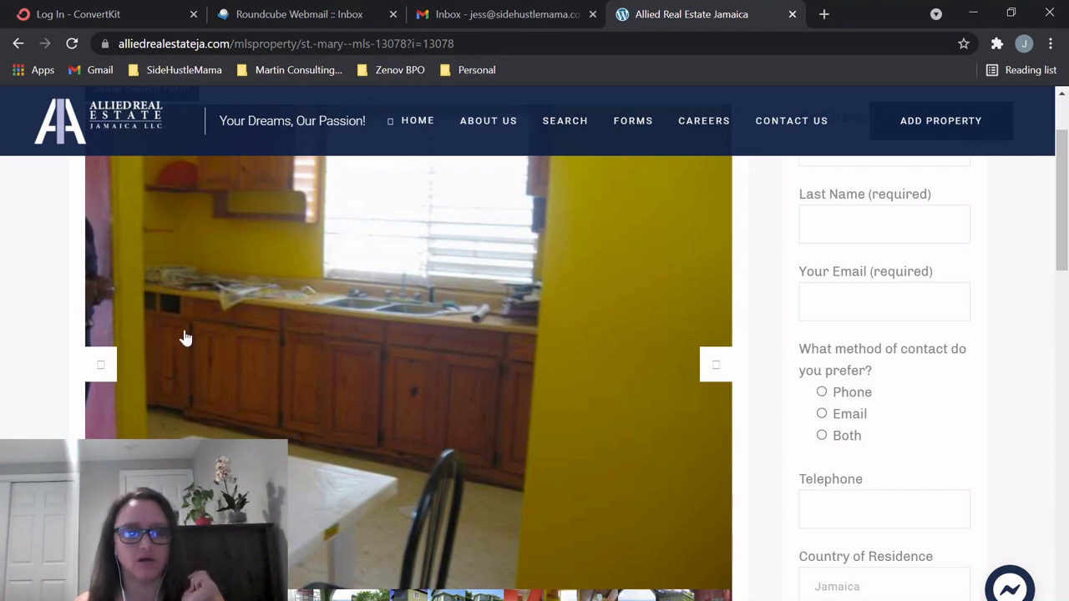
{"action": "mouse_move", "coordinate": [172, 313]}
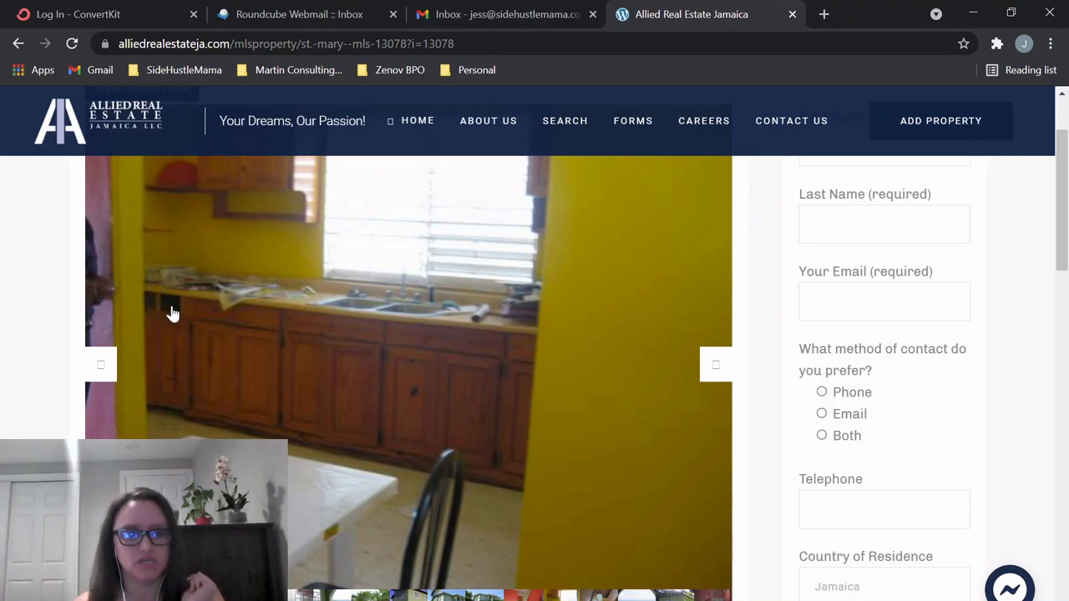
{"action": "mouse_move", "coordinate": [299, 306]}
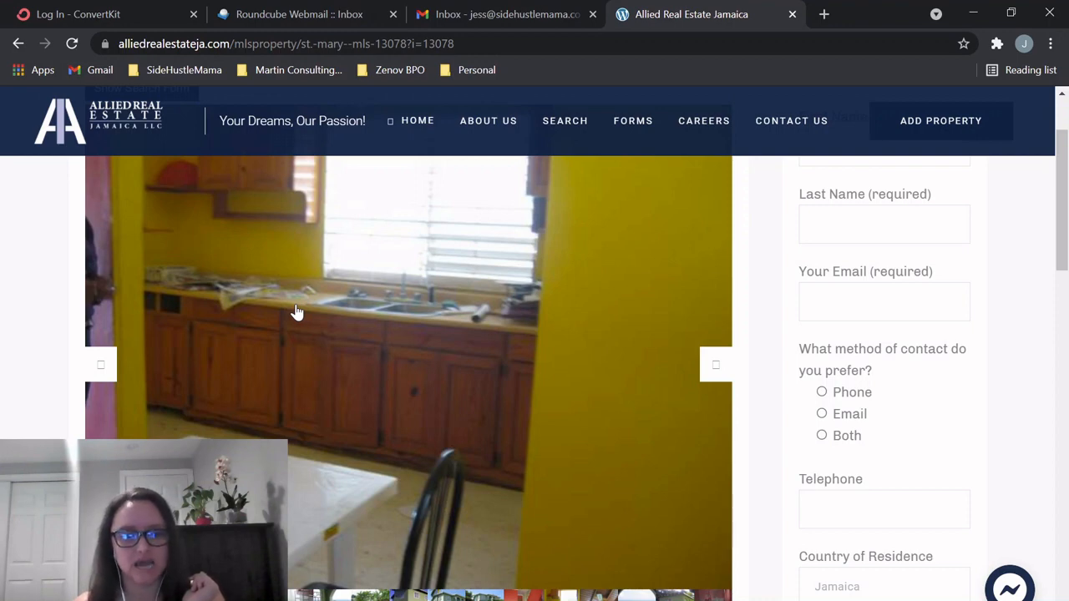
{"action": "mouse_move", "coordinate": [483, 549]}
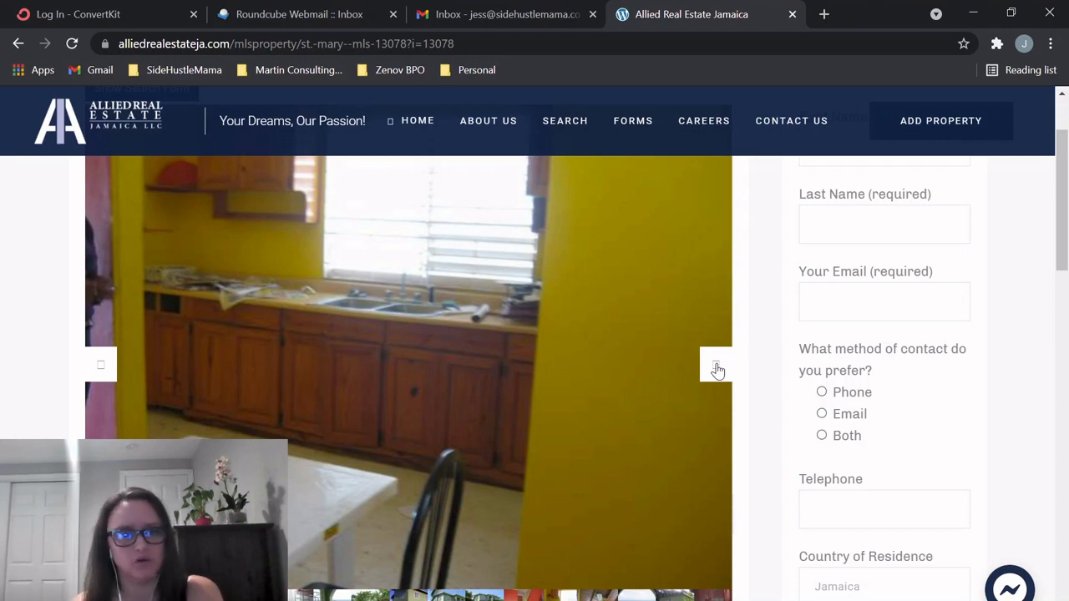
- Move past the yellow kitchen to the wood-beamed ceiling fan photo
{"action": "left_click", "coordinate": [716, 368]}
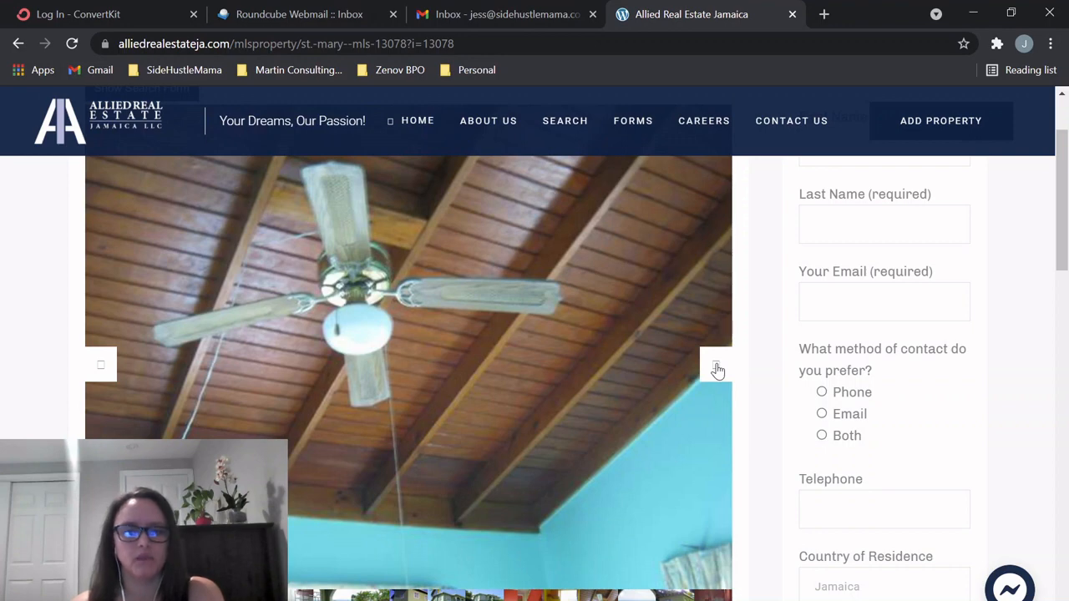
{"action": "mouse_move", "coordinate": [620, 274]}
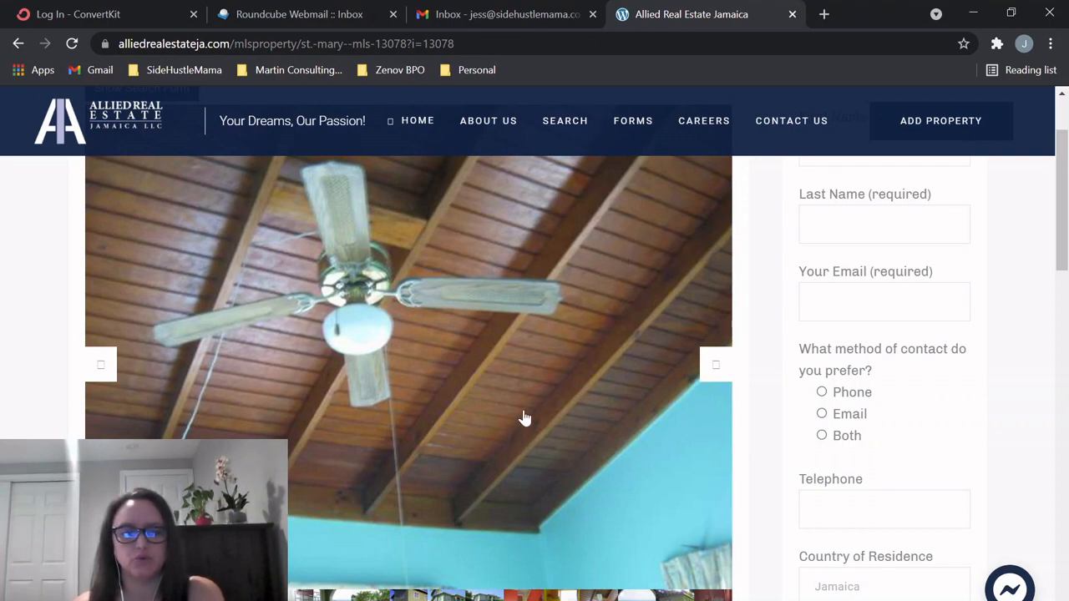
{"action": "mouse_move", "coordinate": [716, 363]}
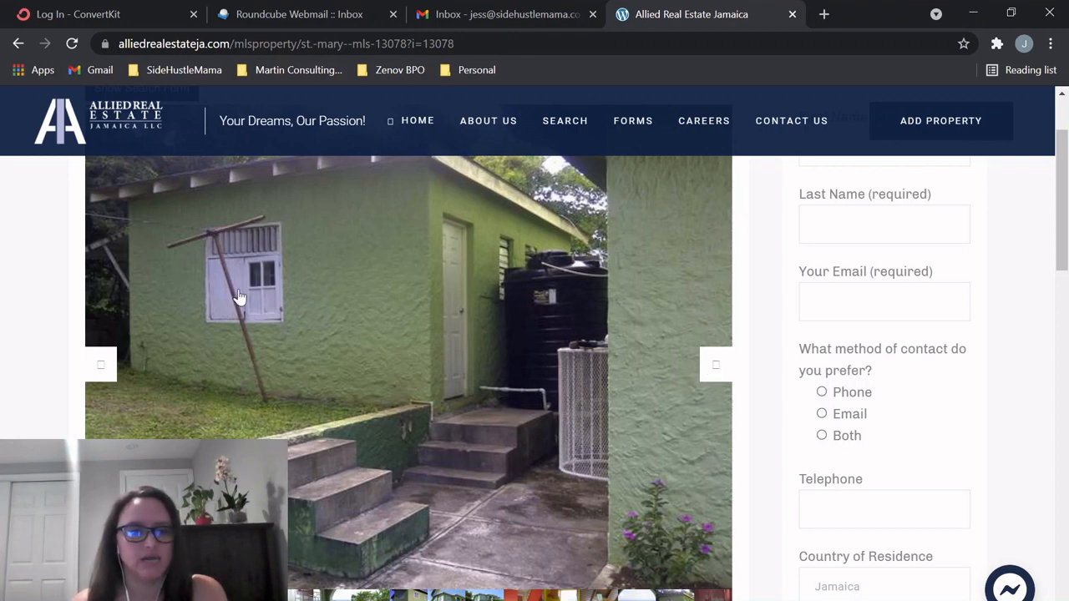
{"action": "mouse_move", "coordinate": [60, 238]}
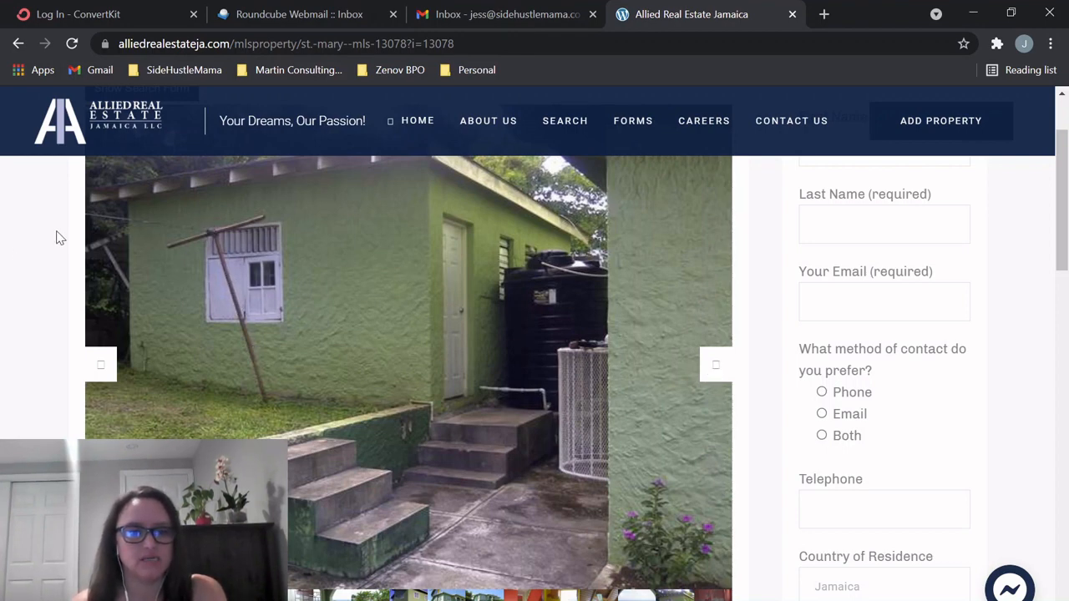
{"action": "mouse_move", "coordinate": [178, 262]}
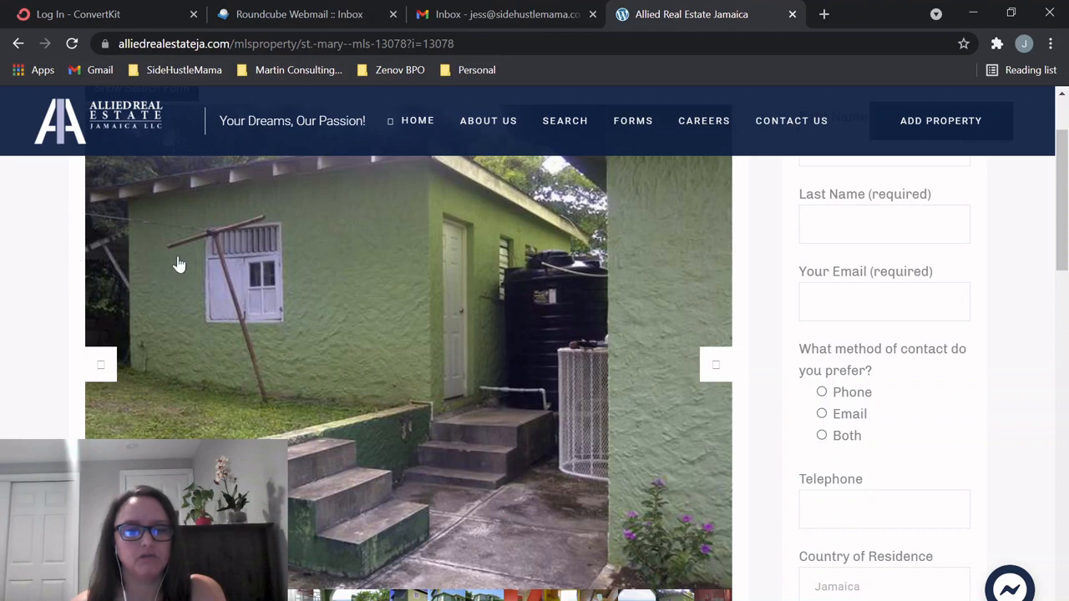
{"action": "mouse_move", "coordinate": [574, 311]}
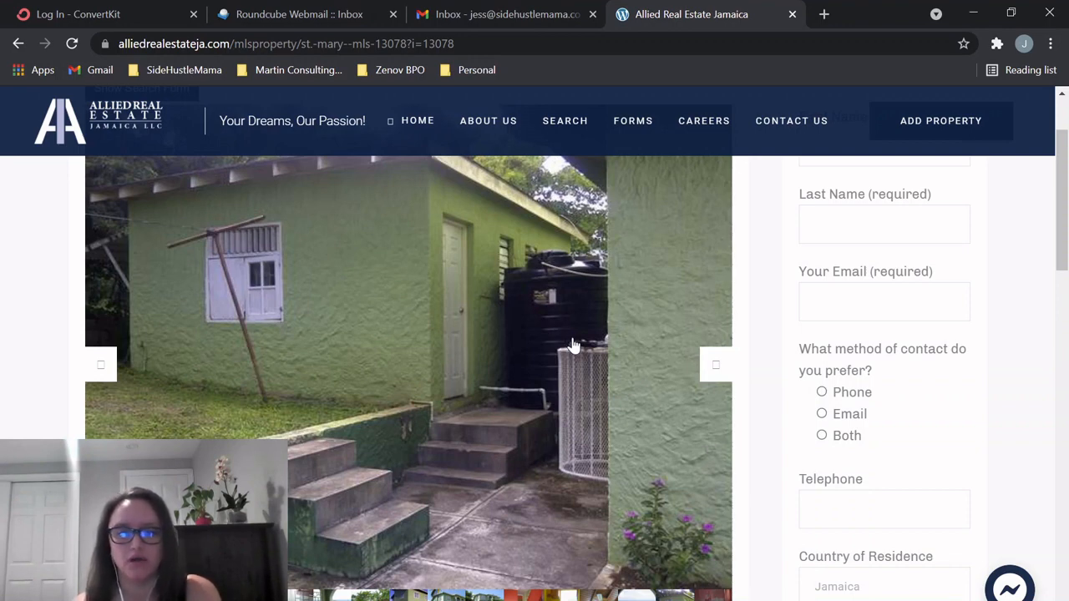
{"action": "mouse_move", "coordinate": [716, 373]}
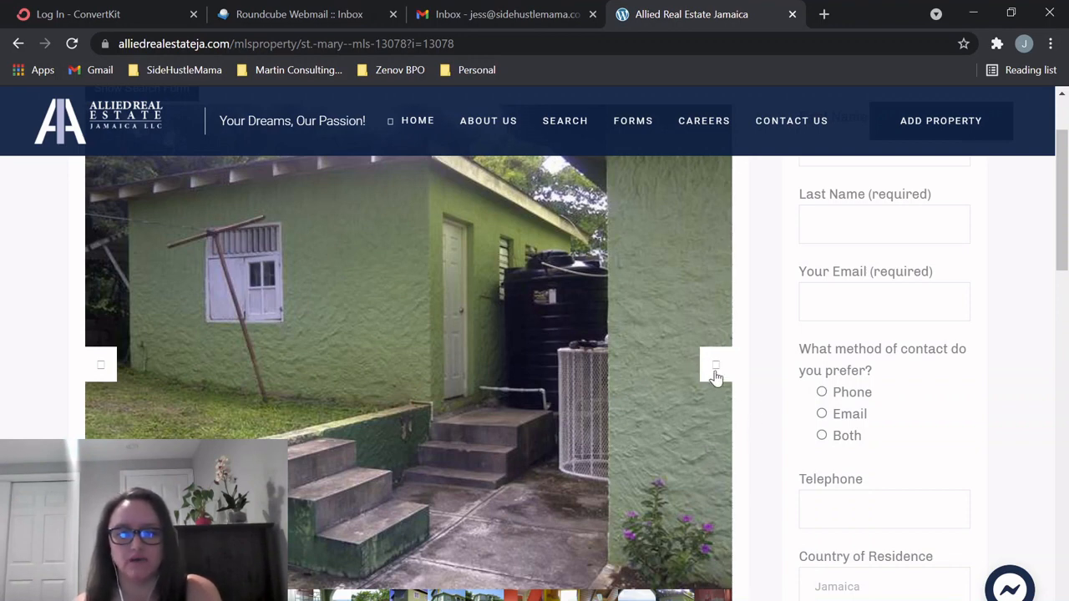
- Show the bathroom sink-and-mirror photo, then scroll the page down slightly
{"action": "left_click", "coordinate": [714, 367]}
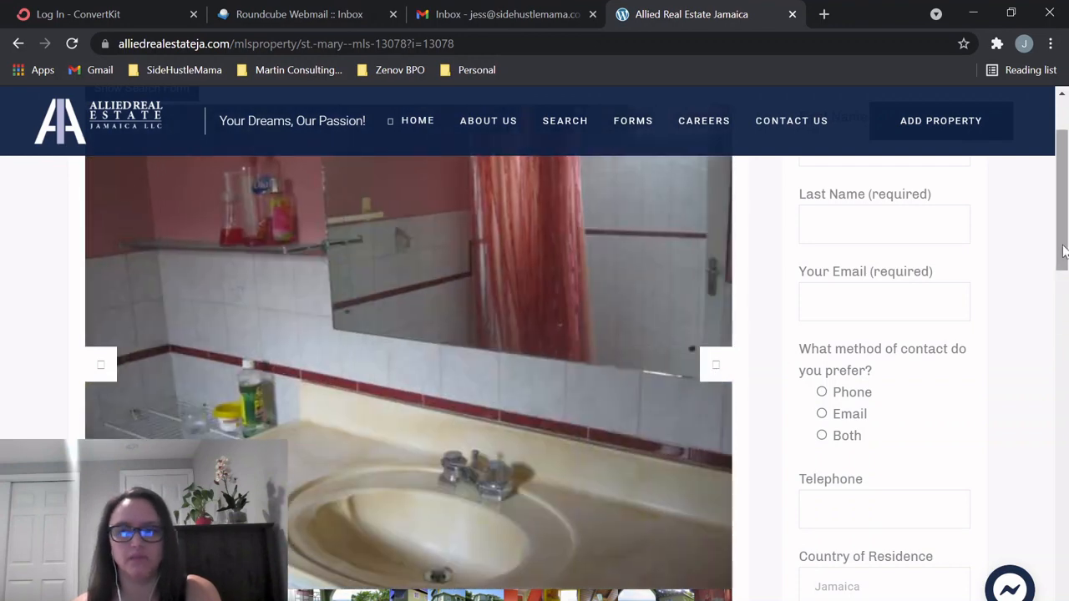
{"action": "scroll", "scroll_direction": "down", "scroll_amount": 3}
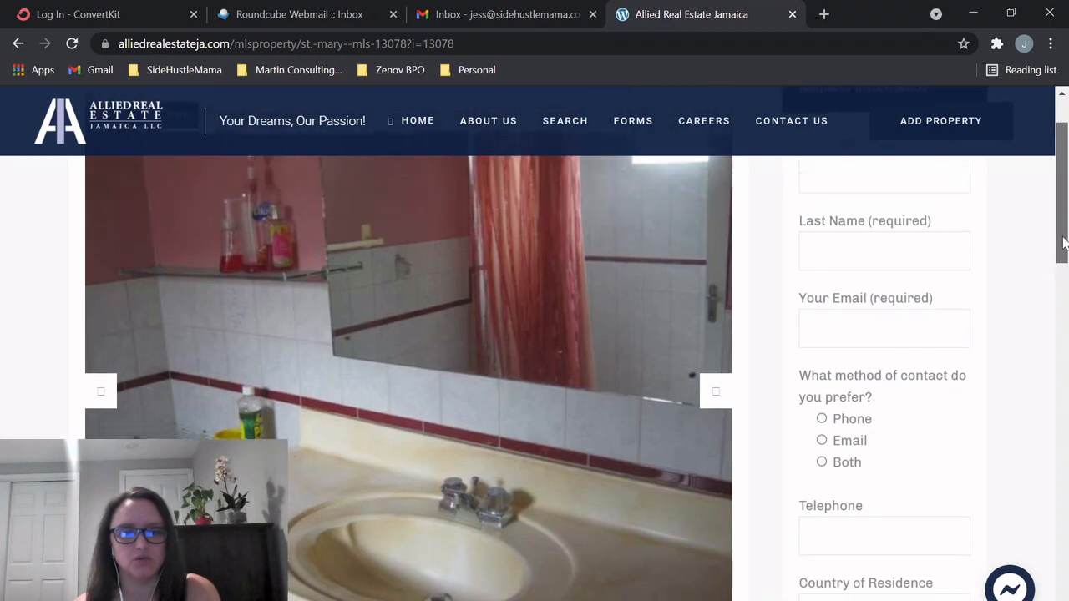
{"action": "scroll", "scroll_direction": "down", "scroll_amount": 3}
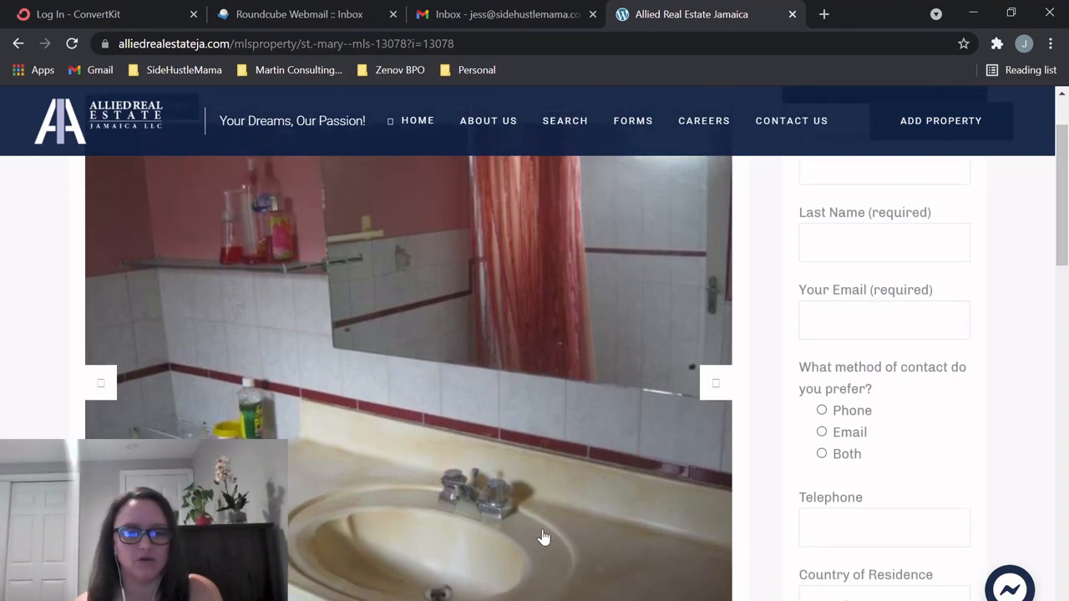
{"action": "mouse_move", "coordinate": [259, 254]}
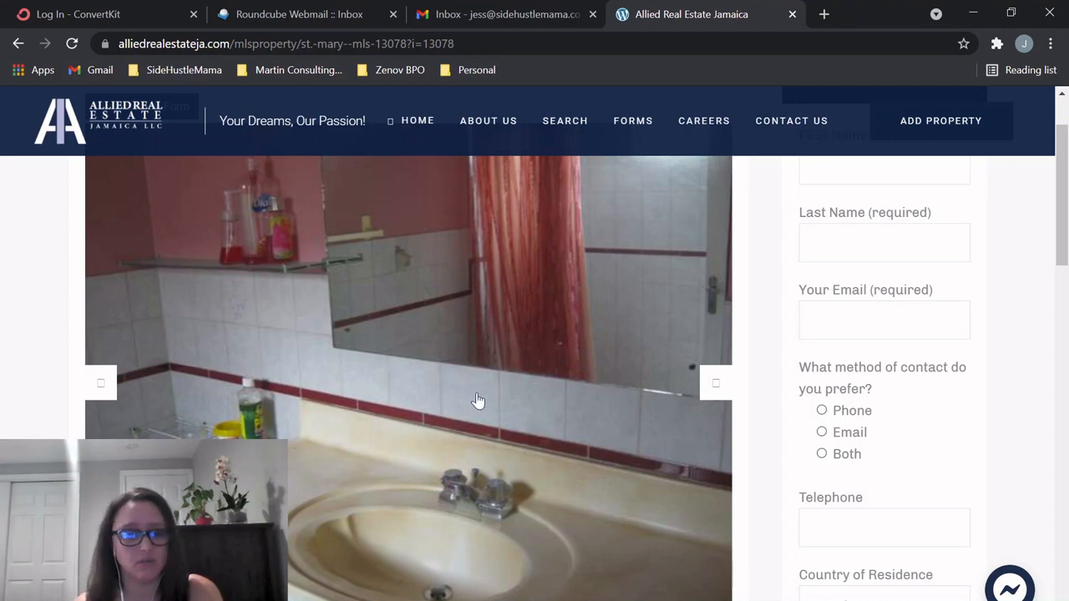
{"action": "mouse_move", "coordinate": [148, 228]}
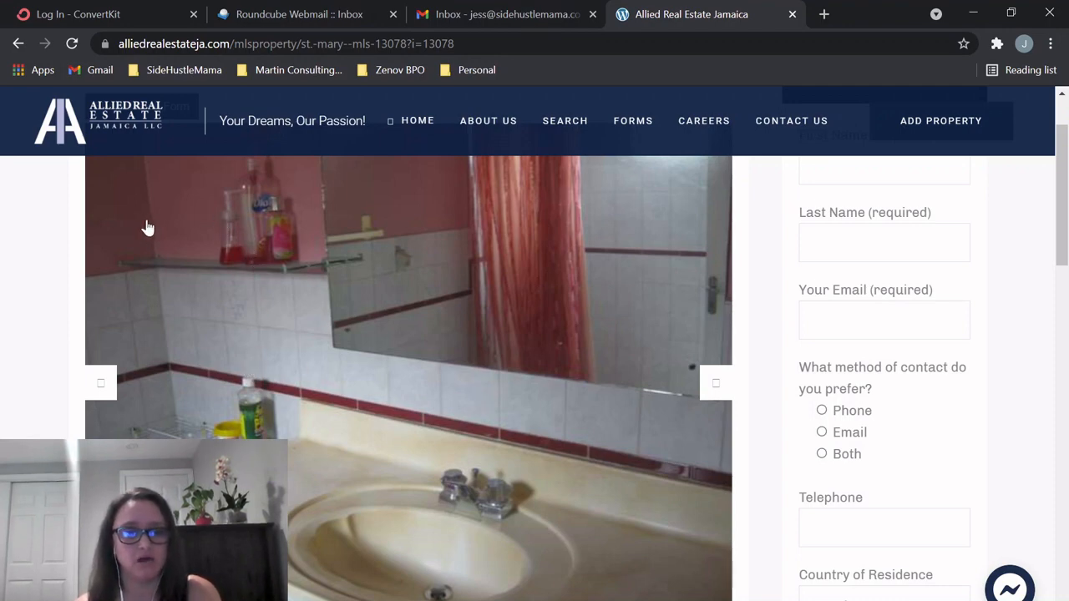
{"action": "mouse_move", "coordinate": [203, 203]}
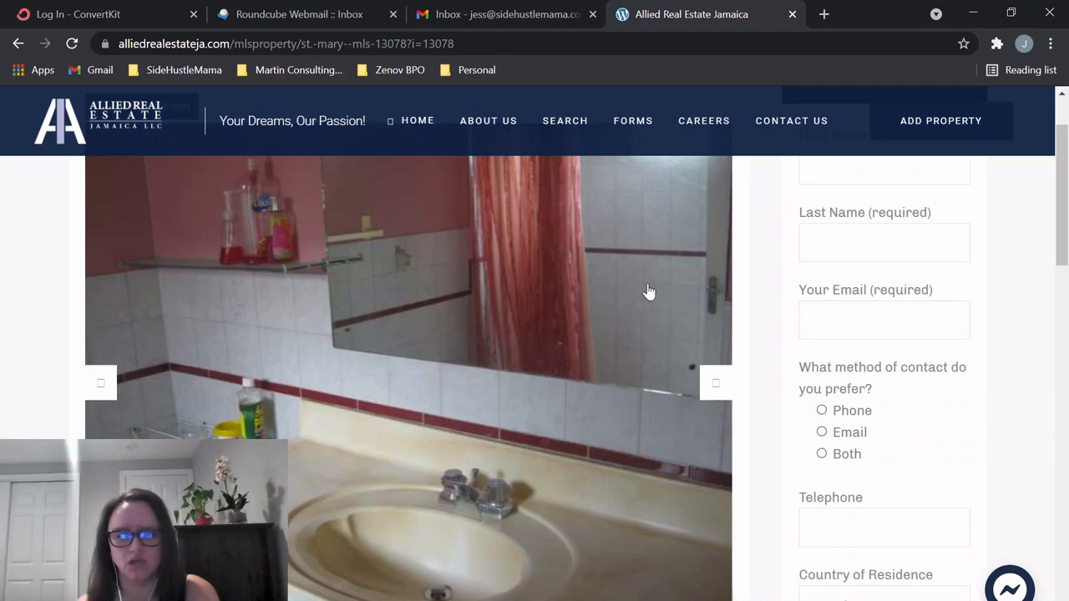
{"action": "mouse_move", "coordinate": [645, 329]}
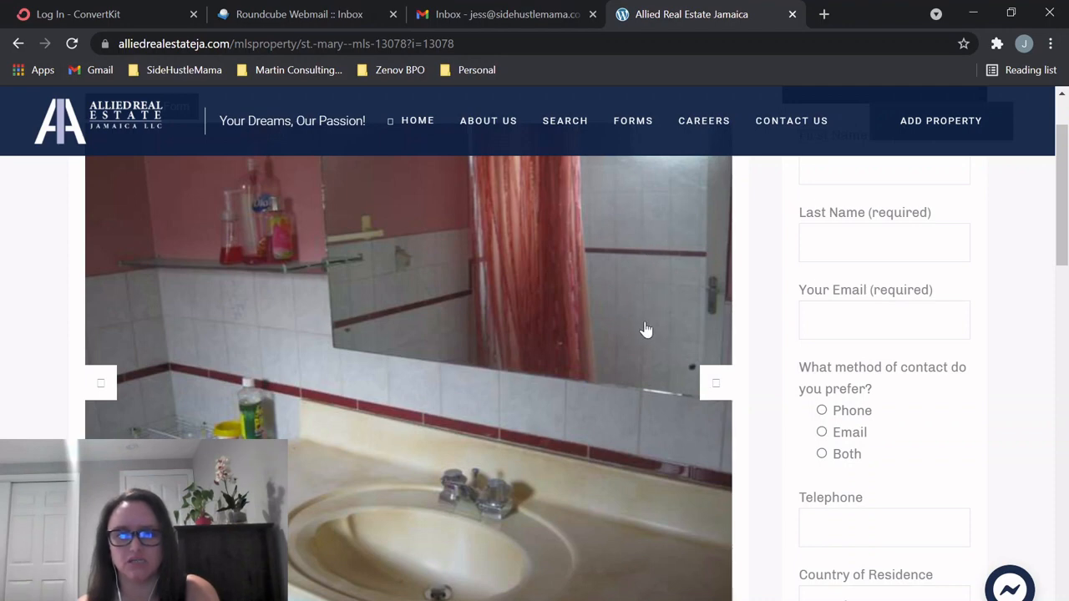
{"action": "mouse_move", "coordinate": [651, 307]}
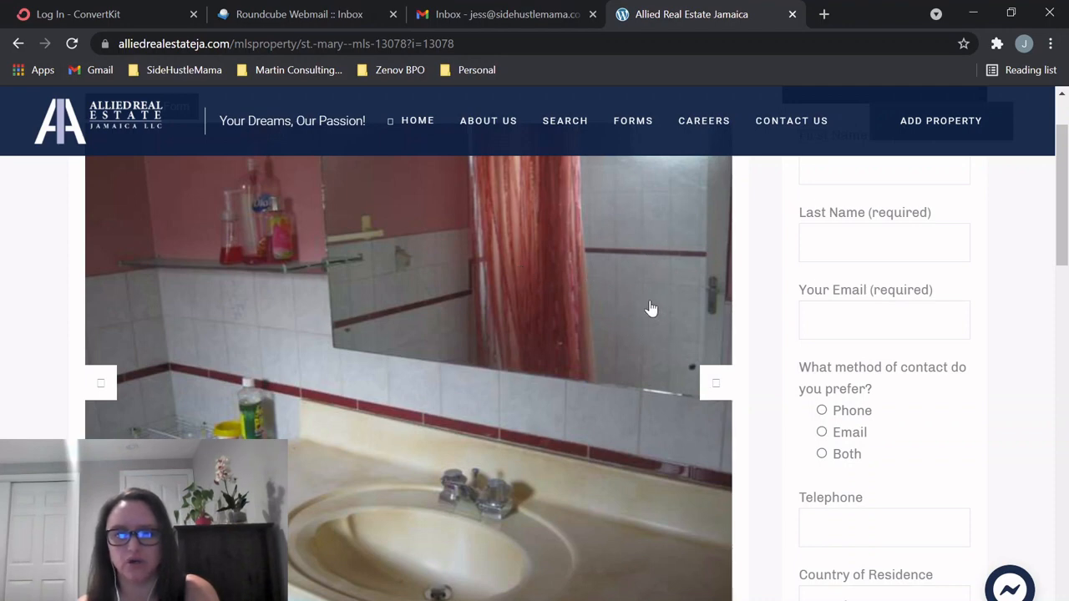
{"action": "mouse_move", "coordinate": [614, 292]}
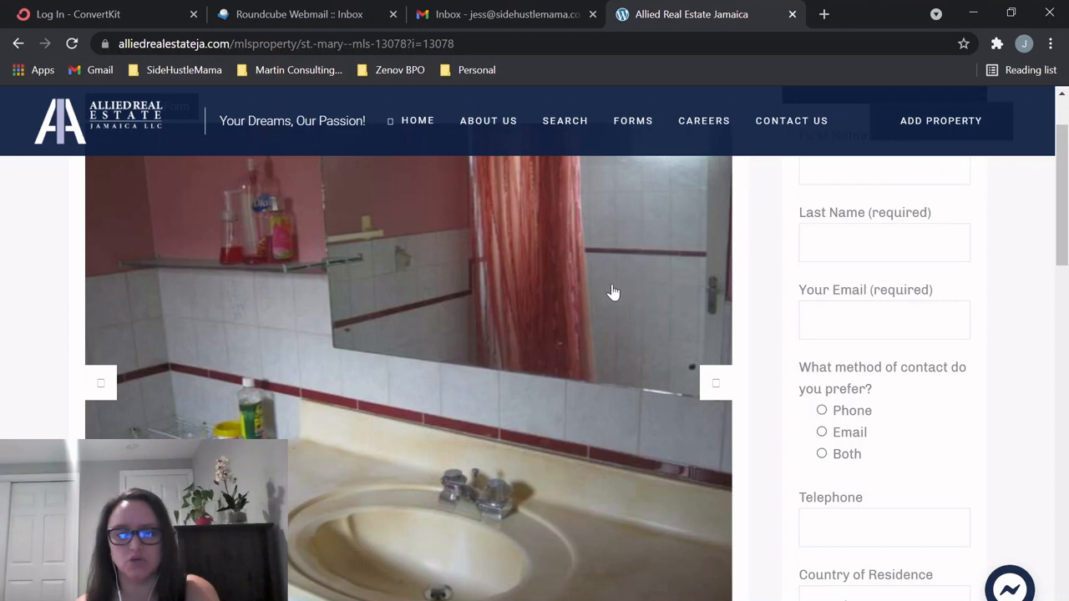
{"action": "mouse_move", "coordinate": [715, 386]}
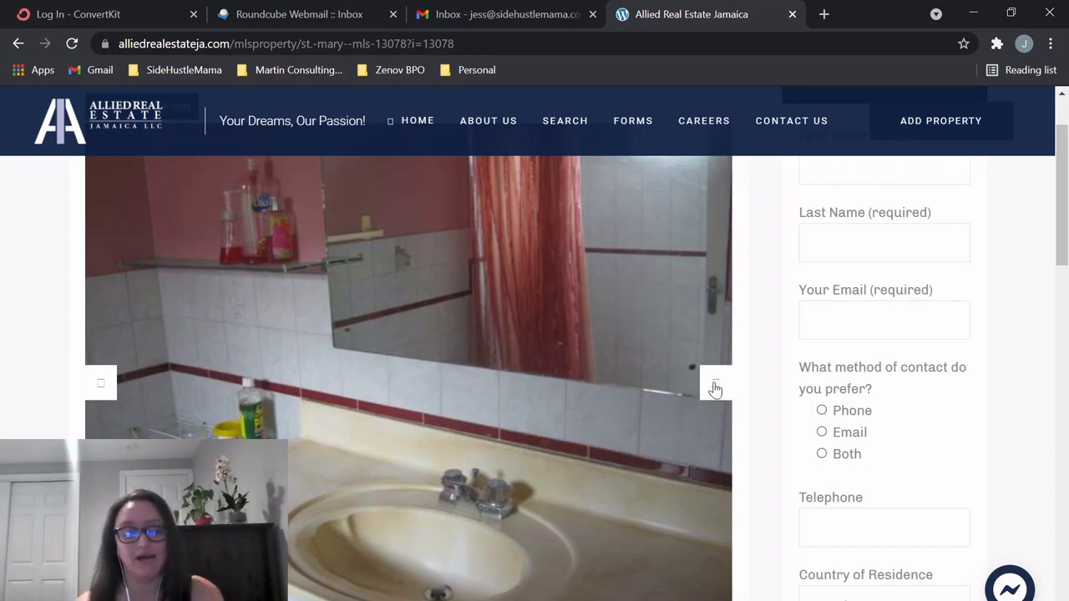